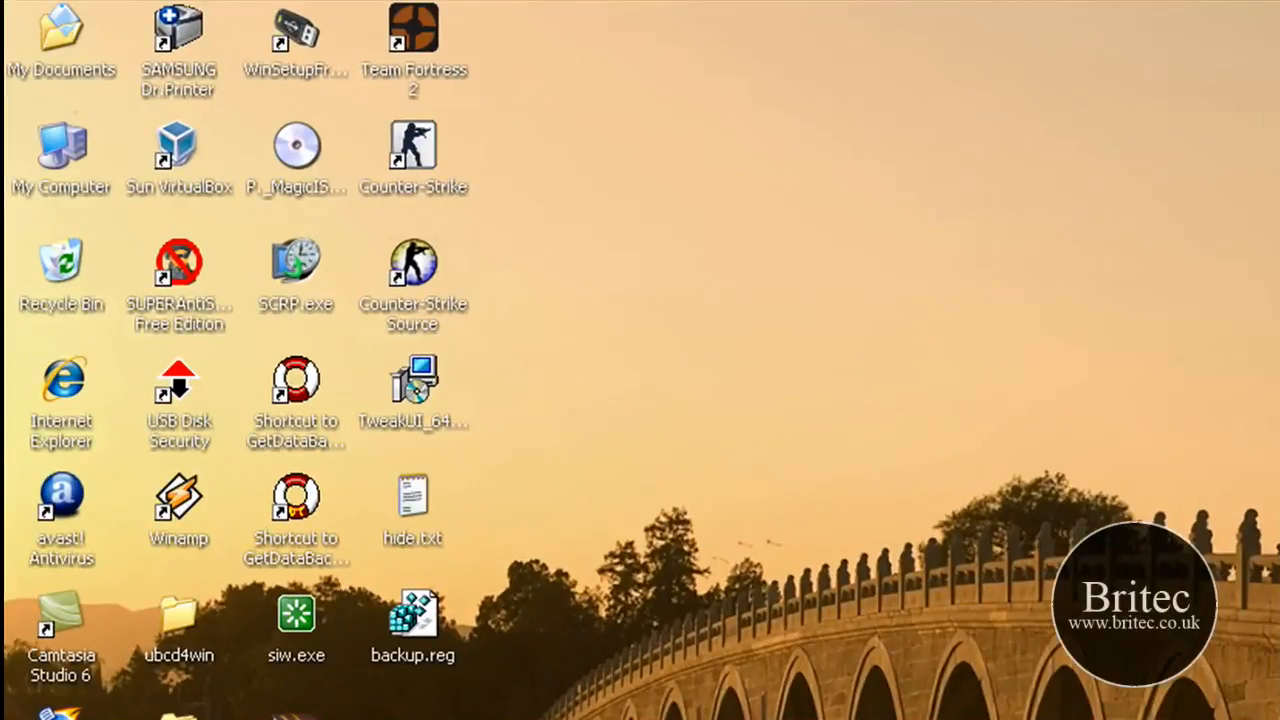
Open My Computer and select Archive (F:), showing 162 GB free of 163 GB
{"action": "double_click", "coordinate": [60, 155]}
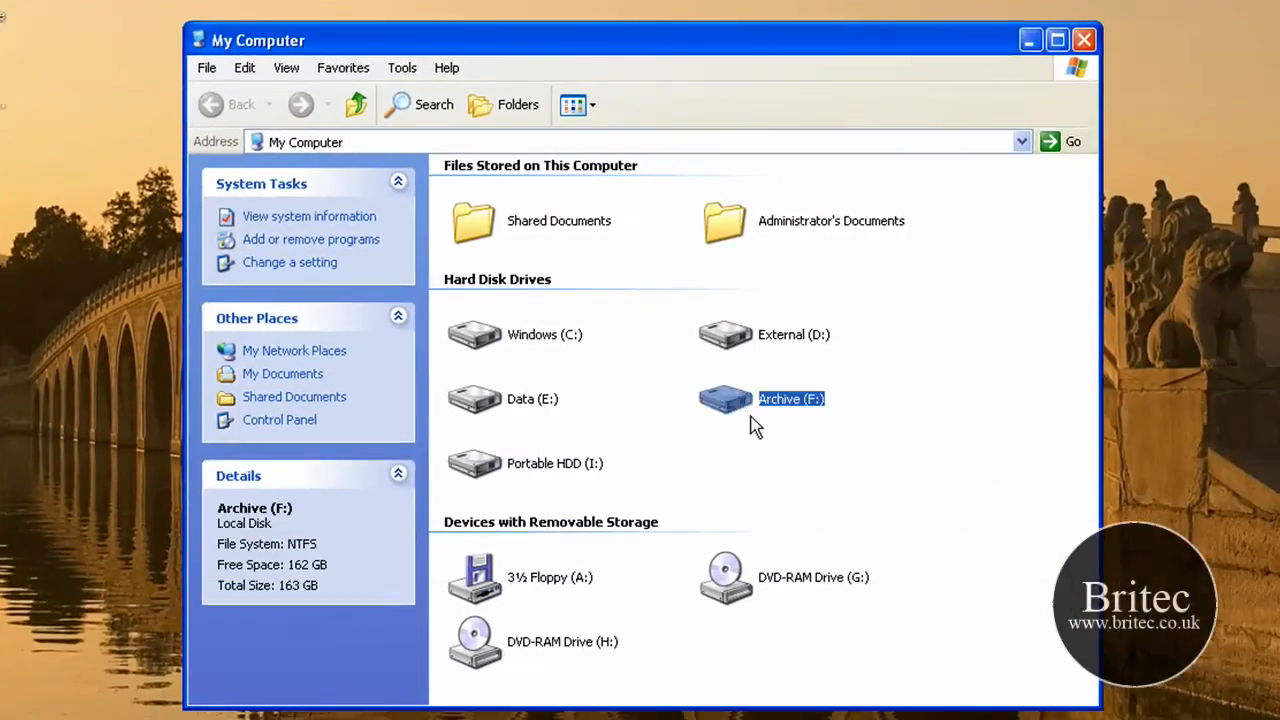
{"action": "mouse_move", "coordinate": [672, 388]}
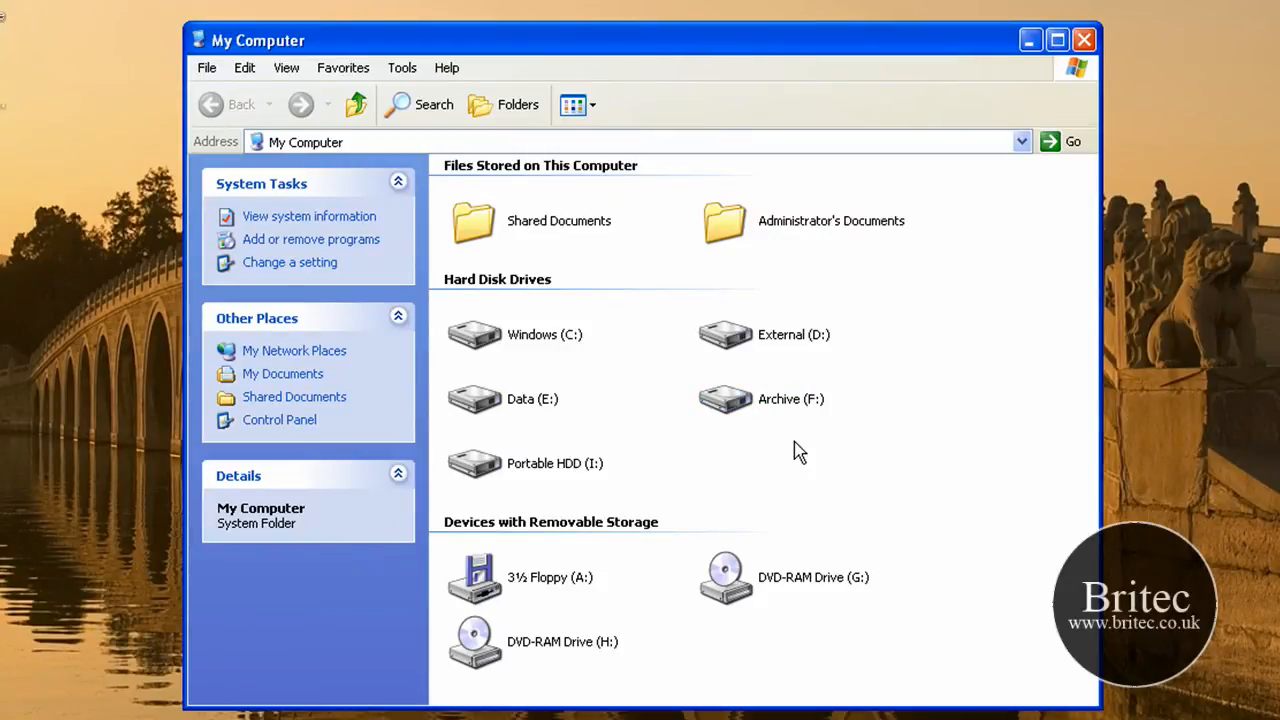
{"action": "left_click", "coordinate": [790, 399]}
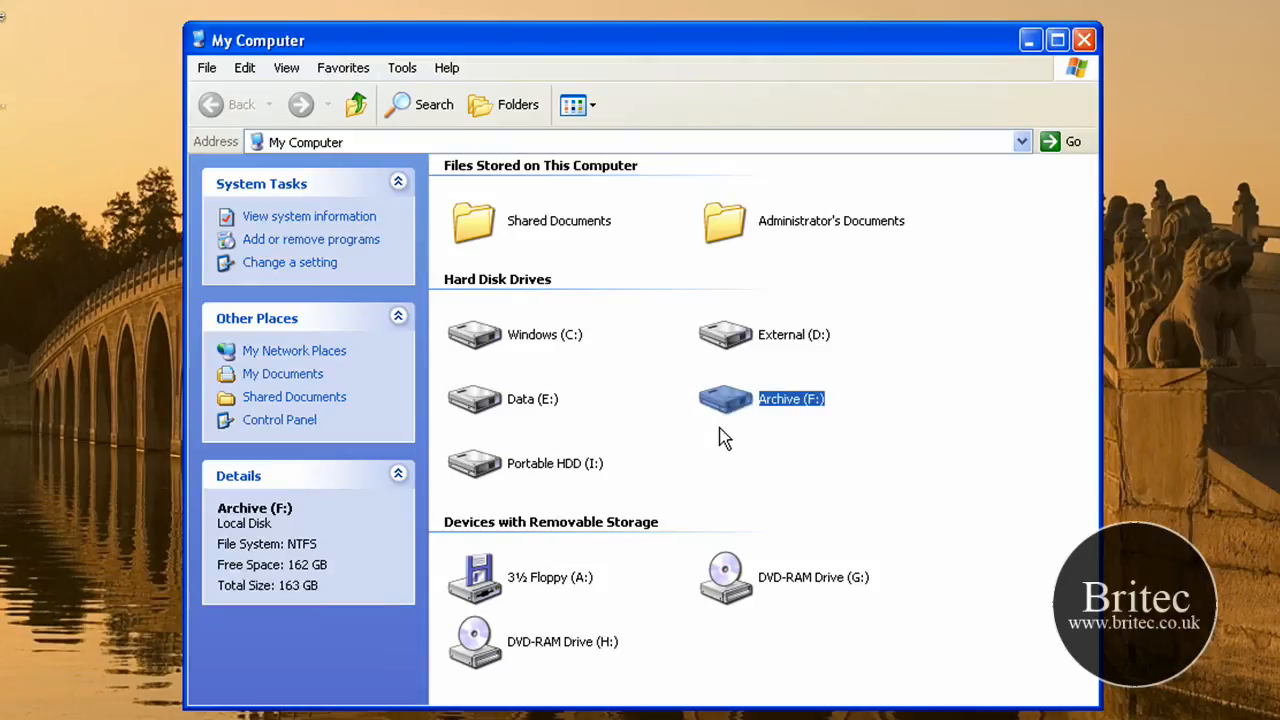
{"action": "mouse_move", "coordinate": [727, 412]}
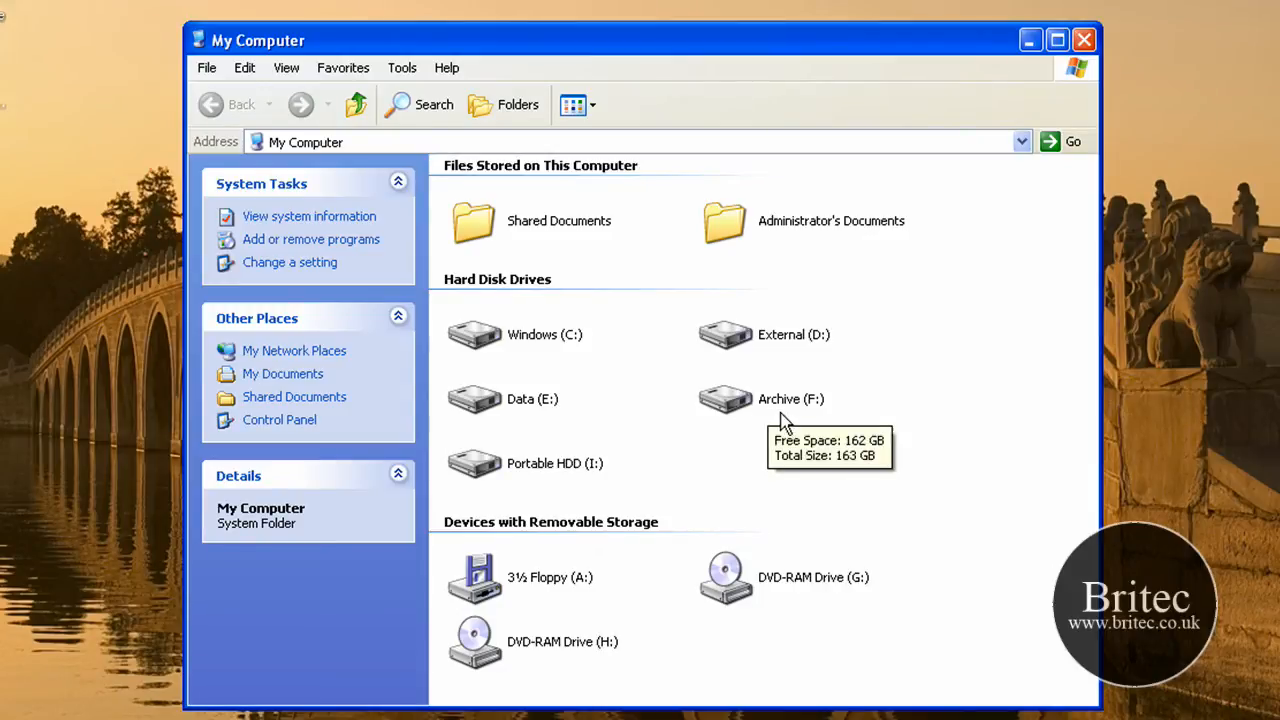
{"action": "mouse_move", "coordinate": [740, 411]}
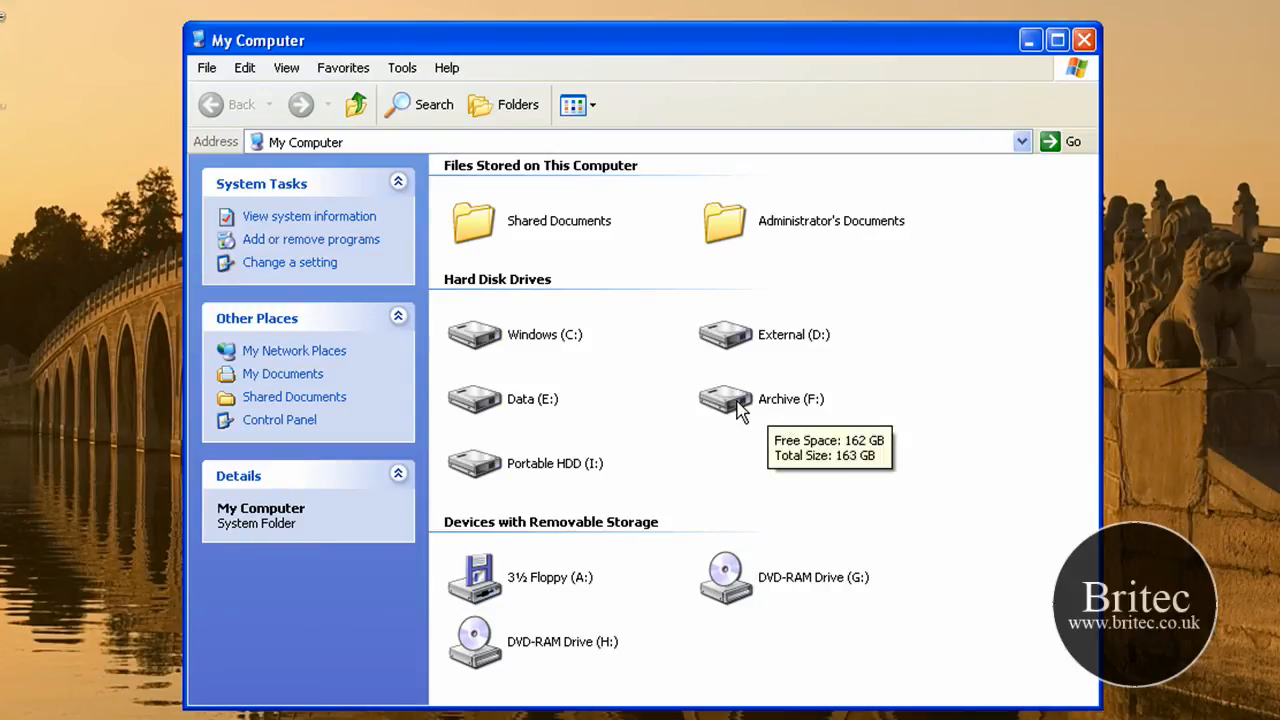
{"action": "mouse_move", "coordinate": [780, 419]}
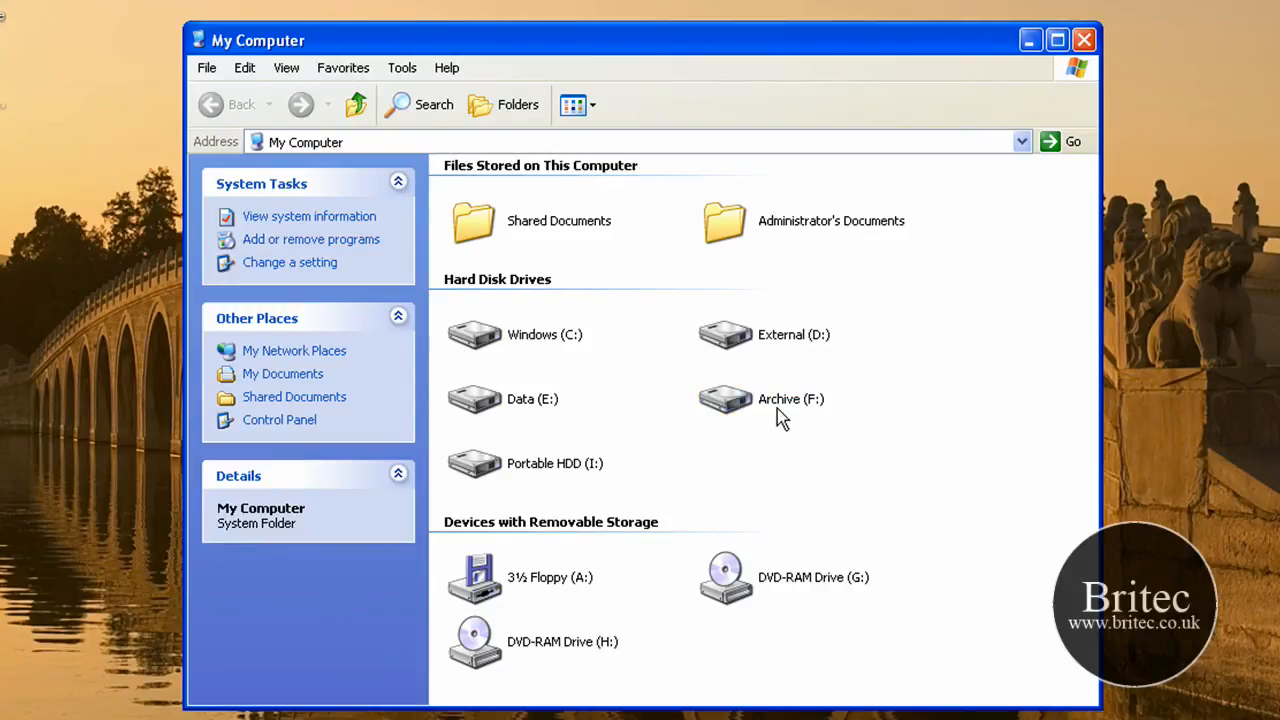
{"action": "mouse_move", "coordinate": [764, 422]}
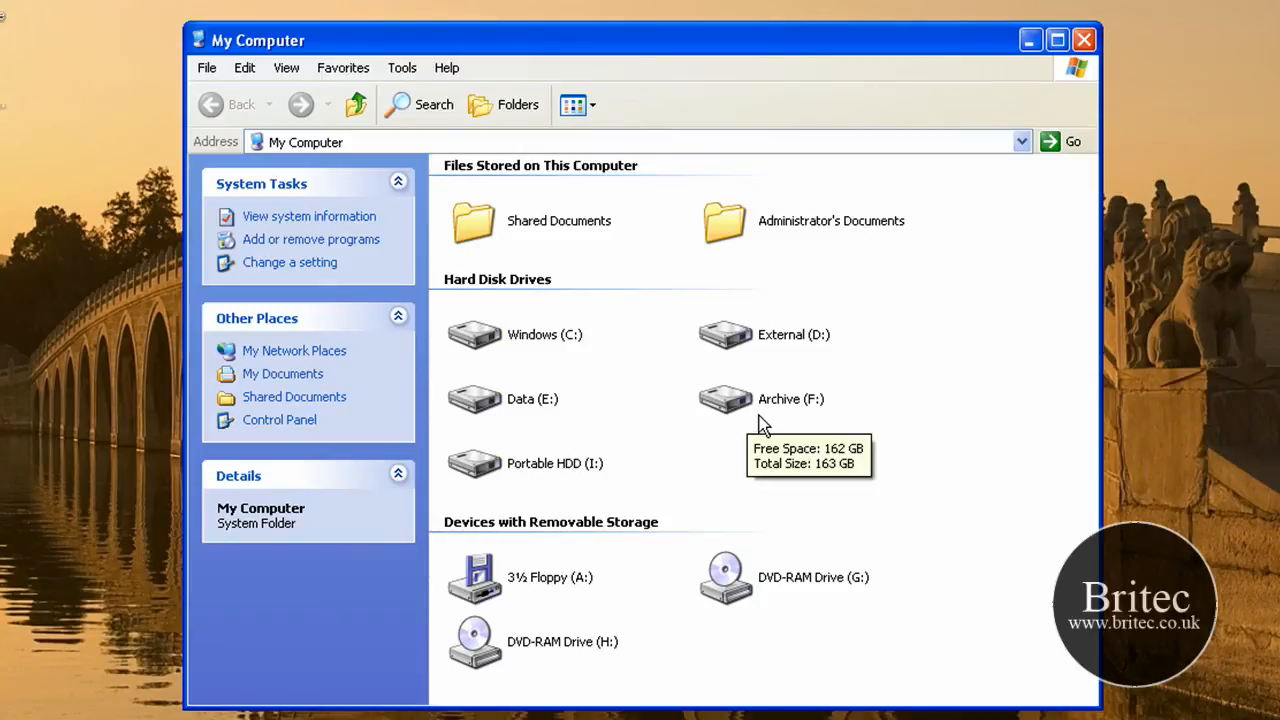
{"action": "mouse_move", "coordinate": [765, 417]}
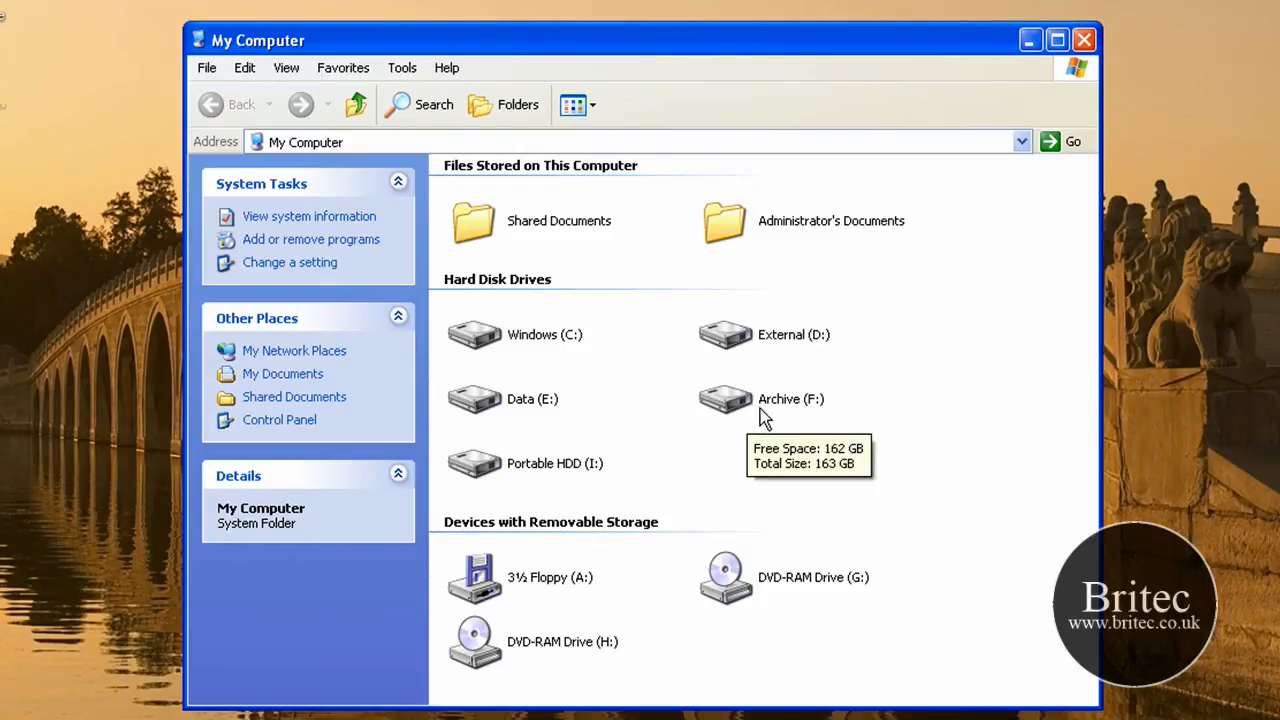
{"action": "mouse_move", "coordinate": [732, 407]}
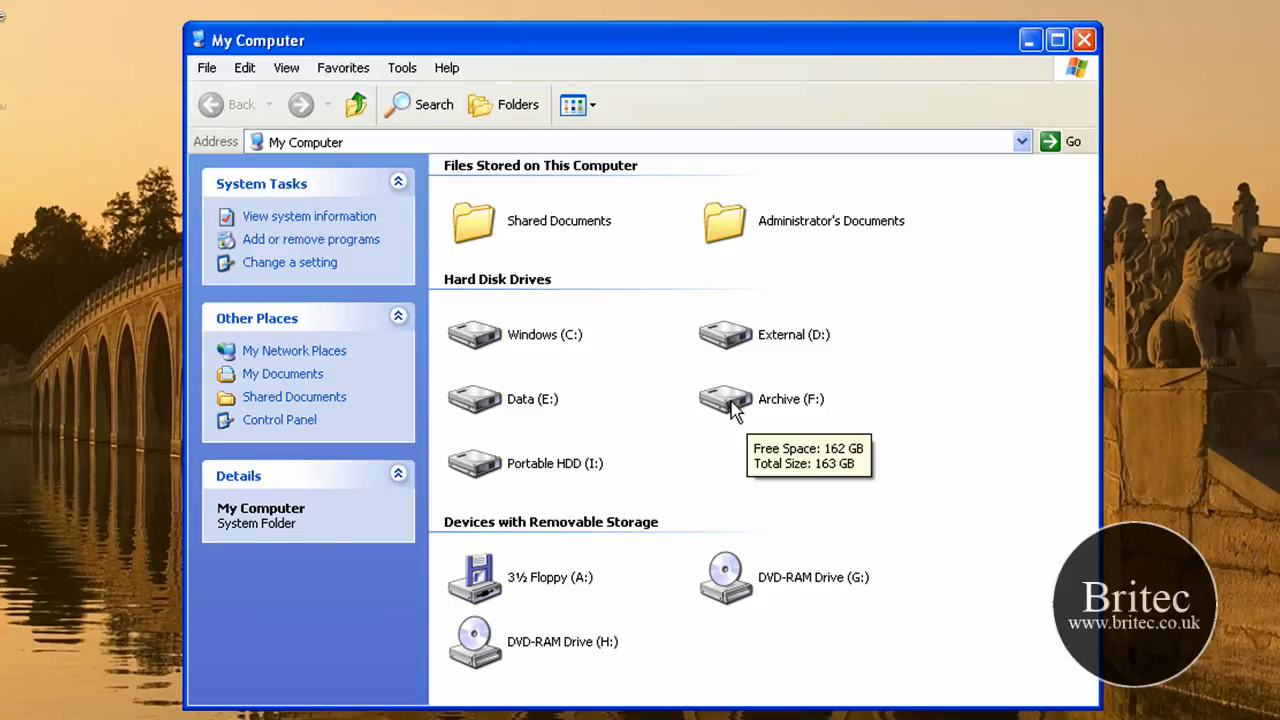
{"action": "mouse_move", "coordinate": [747, 418]}
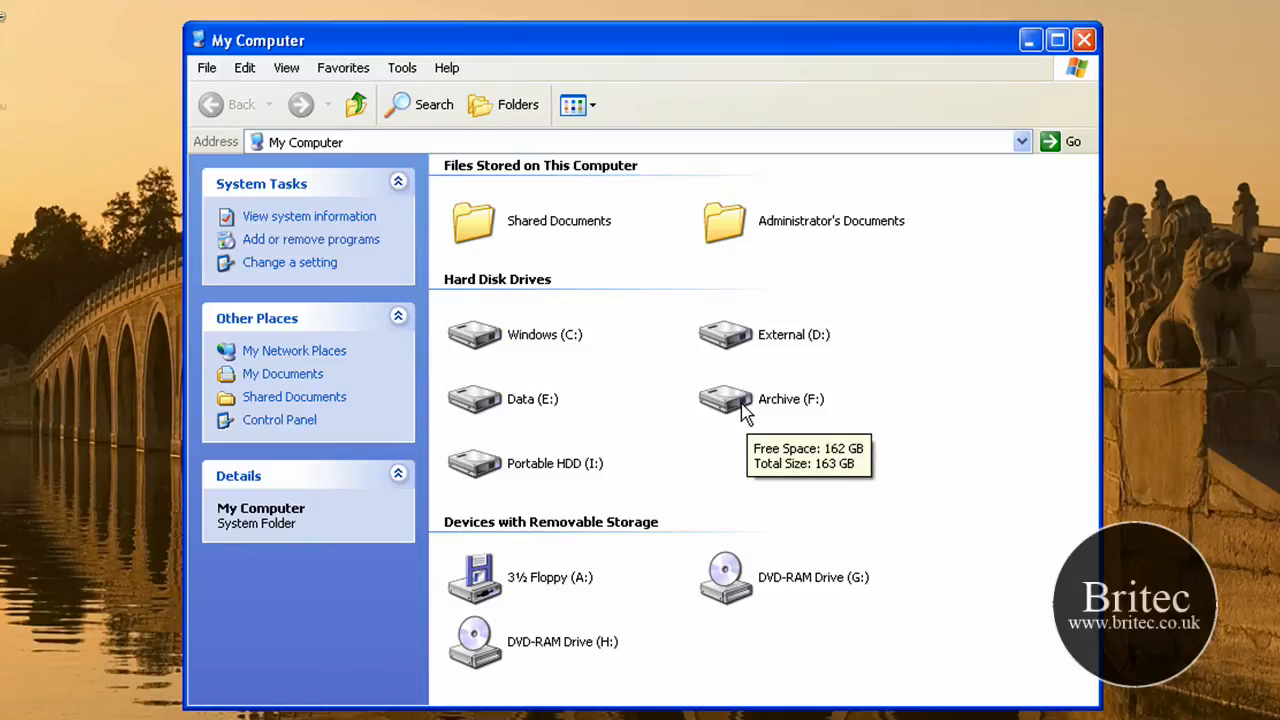
{"action": "mouse_move", "coordinate": [855, 250]}
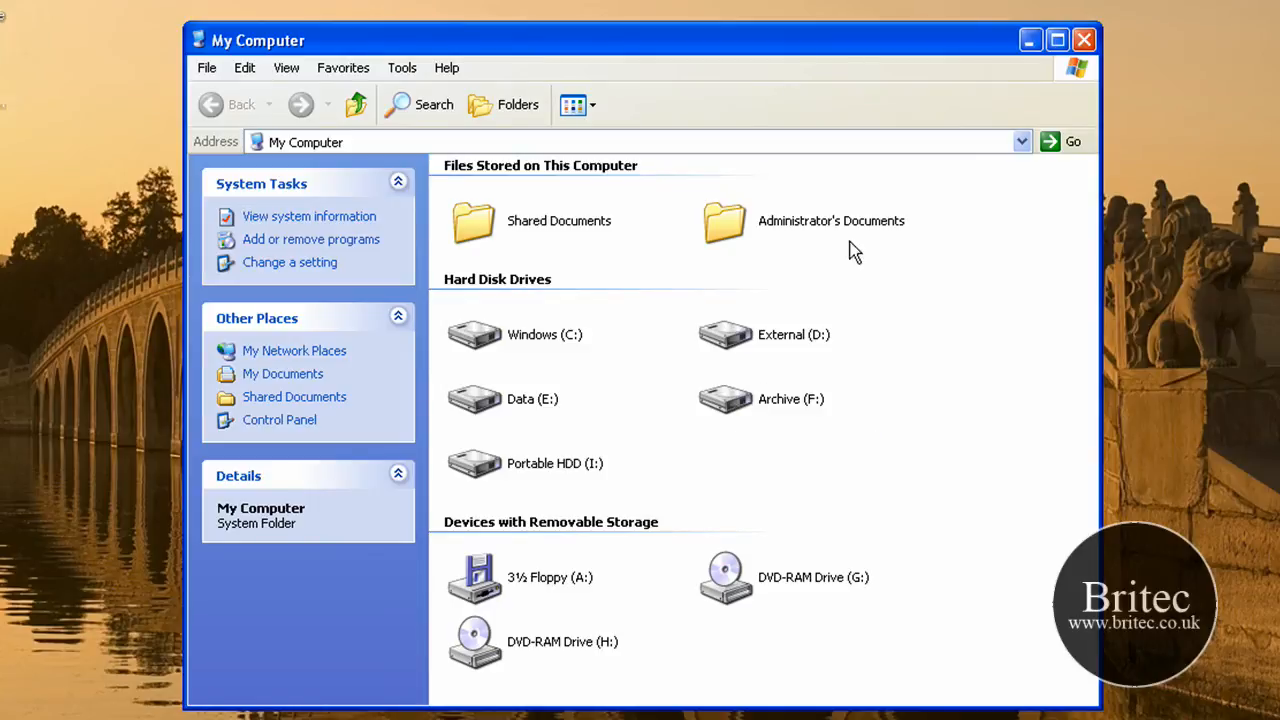
{"action": "mouse_move", "coordinate": [1042, 100]}
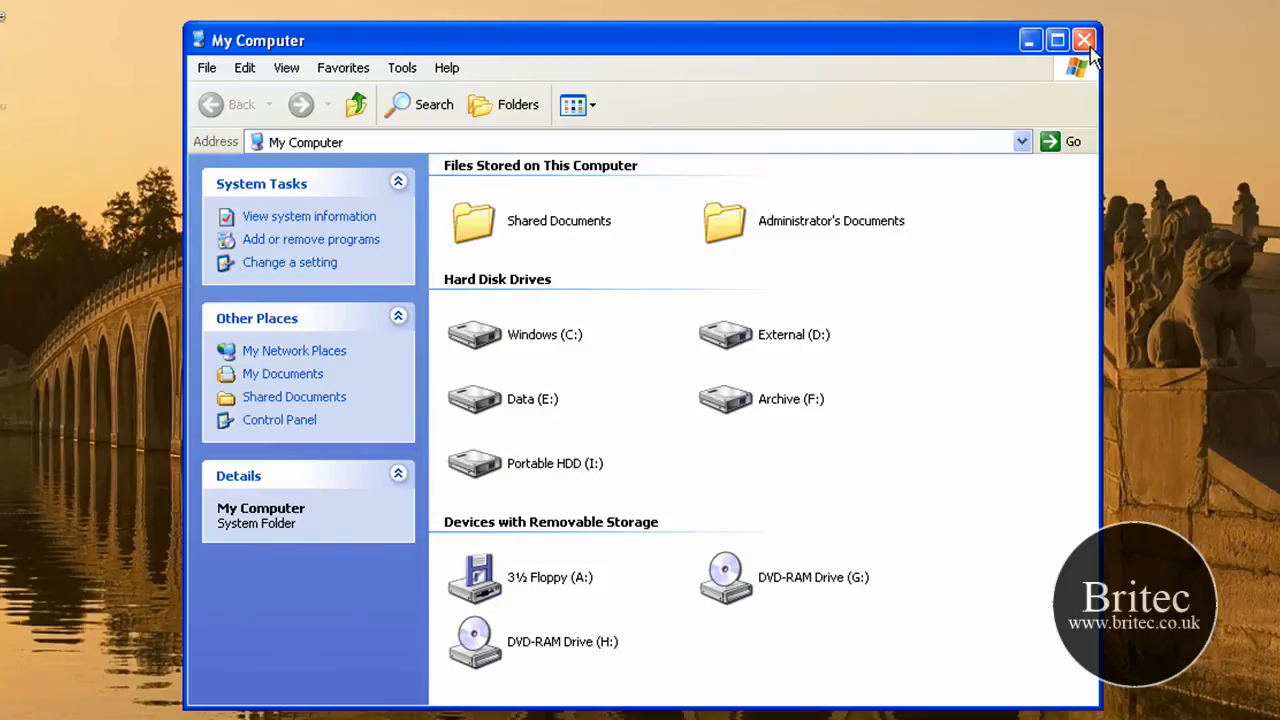
Close My Computer and launch regedit through the Start menu's Run dialog
{"action": "left_click", "coordinate": [1082, 38]}
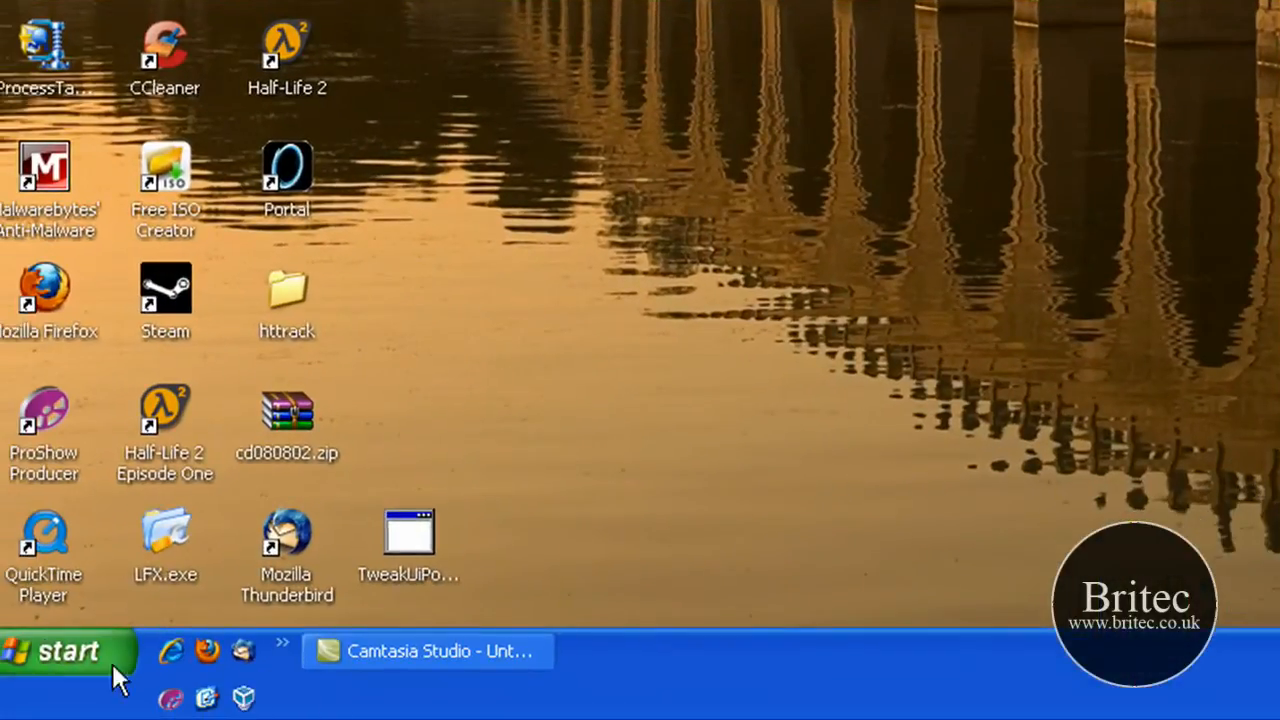
{"action": "left_click", "coordinate": [65, 650]}
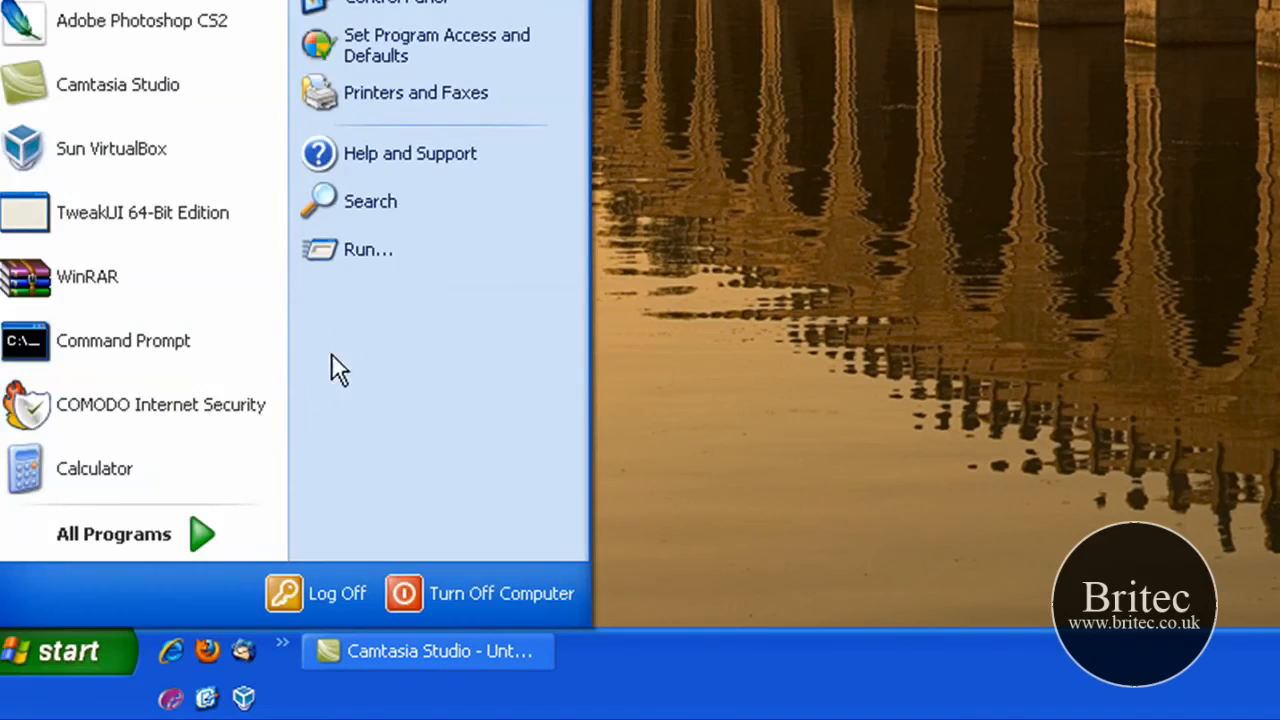
{"action": "left_click", "coordinate": [368, 249]}
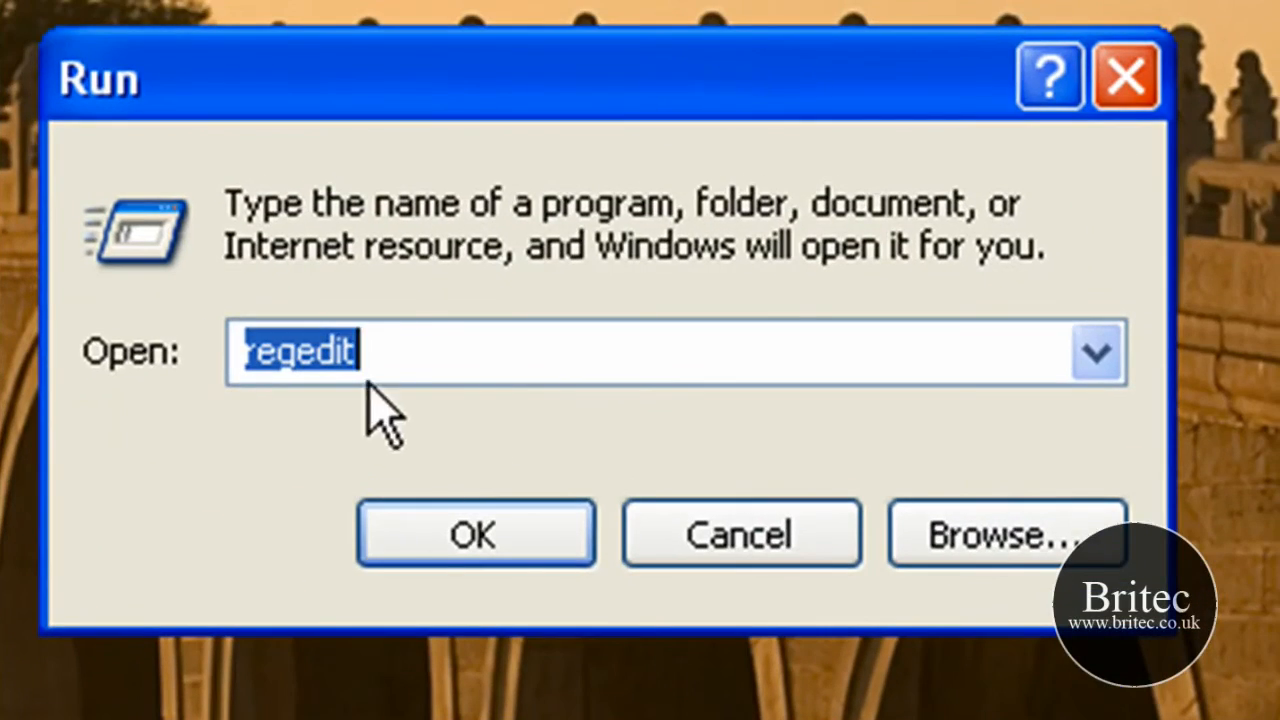
{"action": "left_click", "coordinate": [475, 534]}
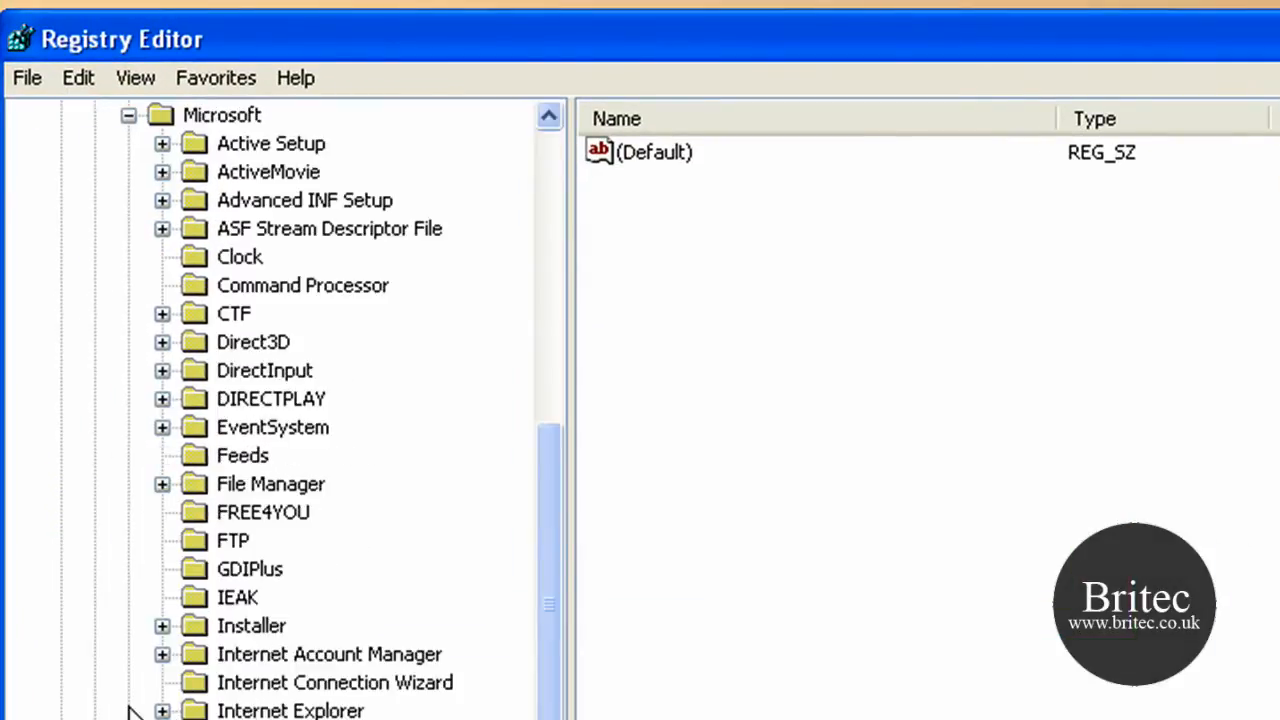
Expand CurrentVersion down to the Policies key holding NoDriveTypeAutoRun
{"action": "scroll", "scroll_direction": "down", "scroll_amount": 3}
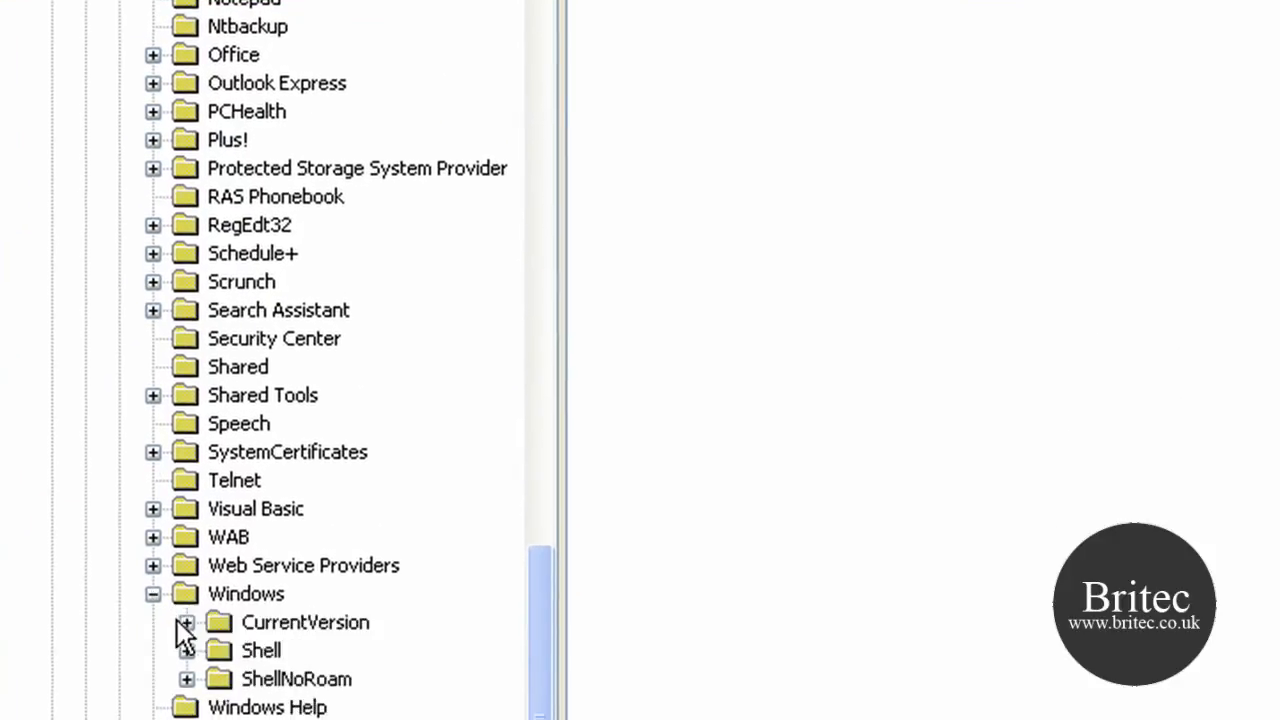
{"action": "left_click", "coordinate": [185, 623]}
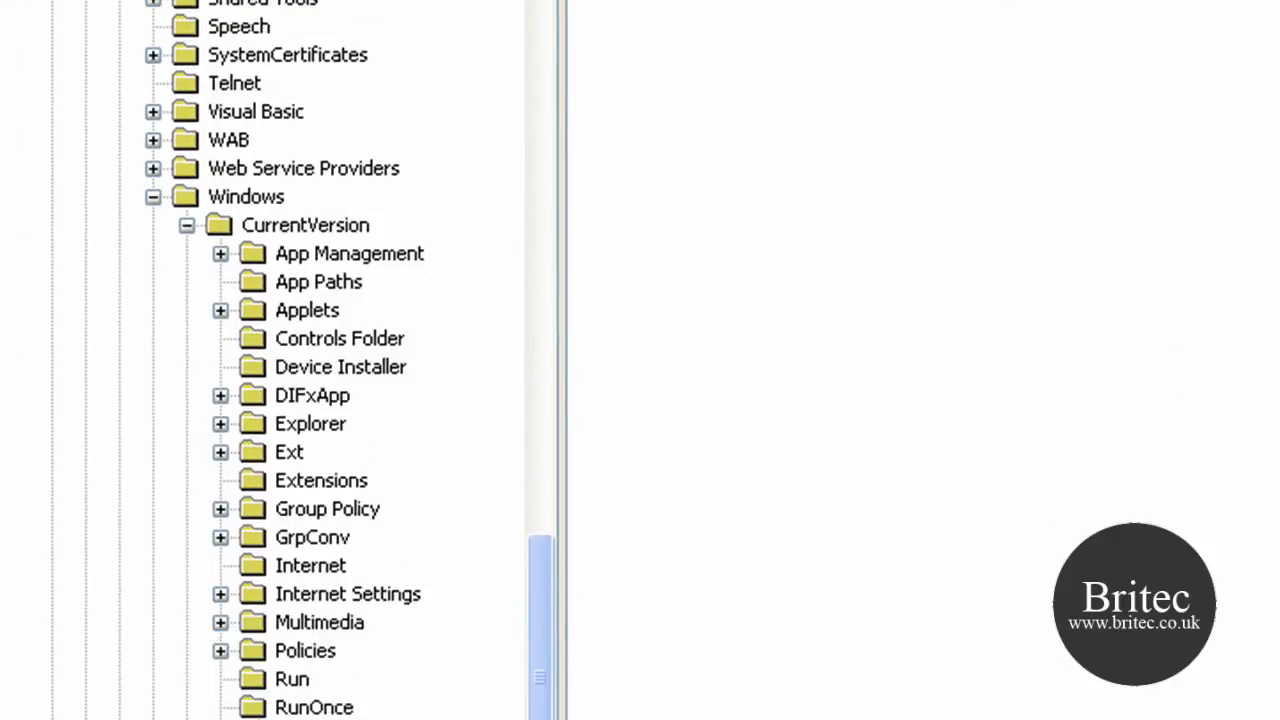
{"action": "left_click", "coordinate": [219, 650]}
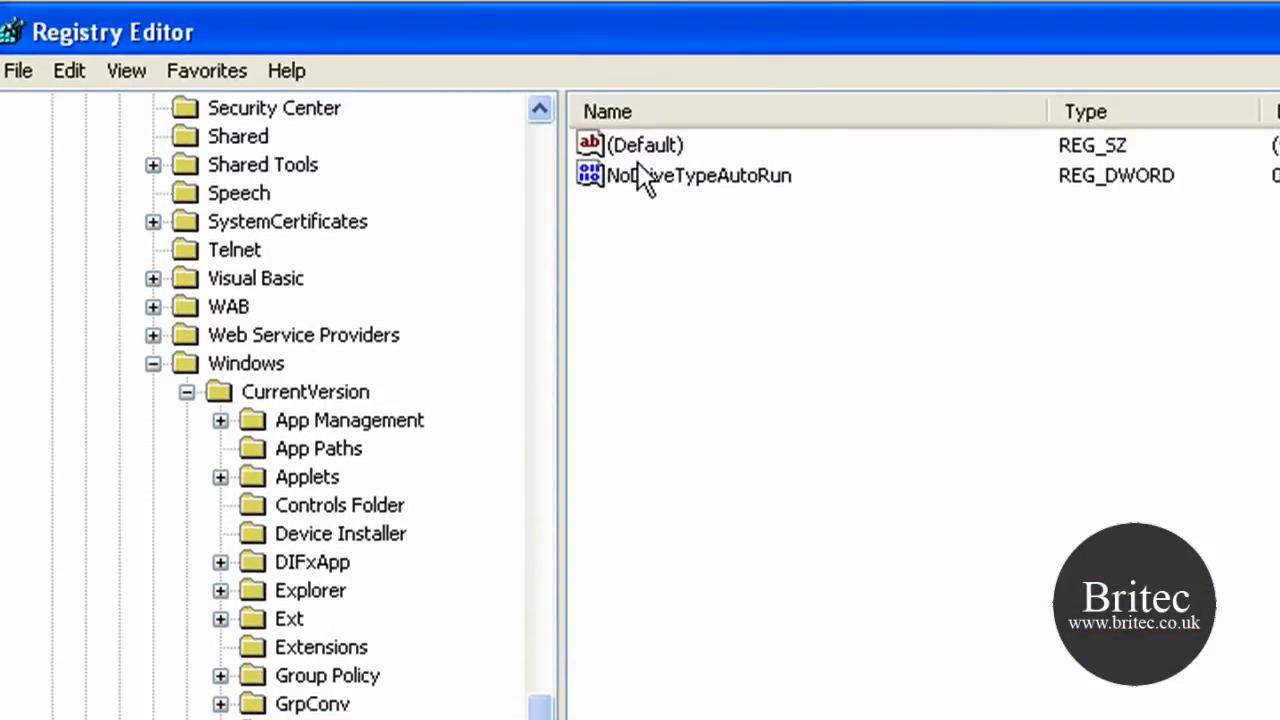
{"action": "mouse_move", "coordinate": [645, 210]}
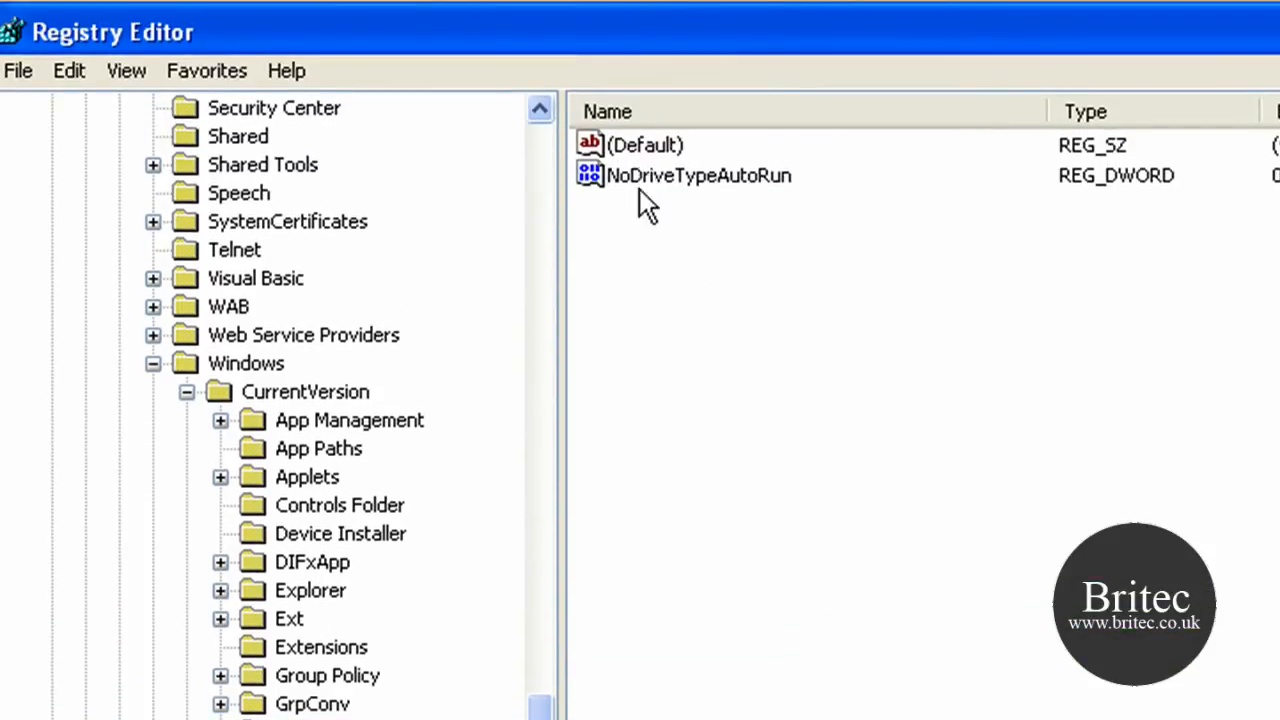
{"action": "mouse_move", "coordinate": [657, 210]}
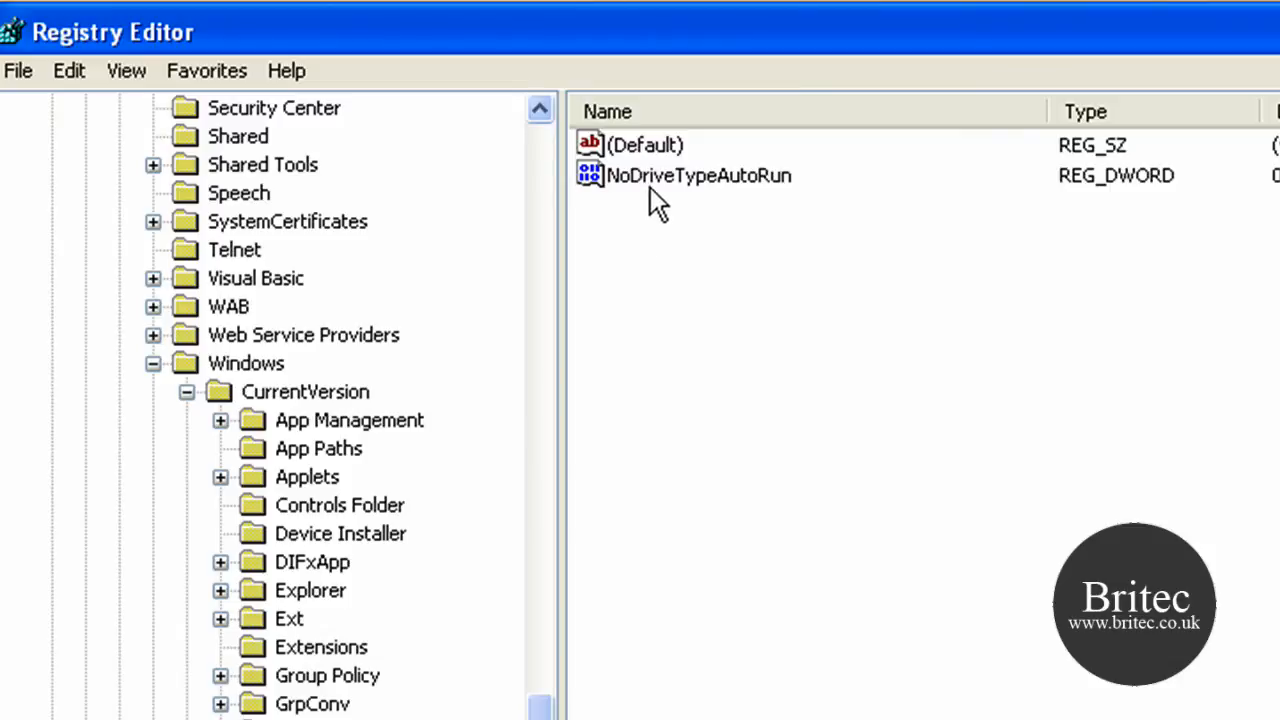
{"action": "mouse_move", "coordinate": [663, 235]}
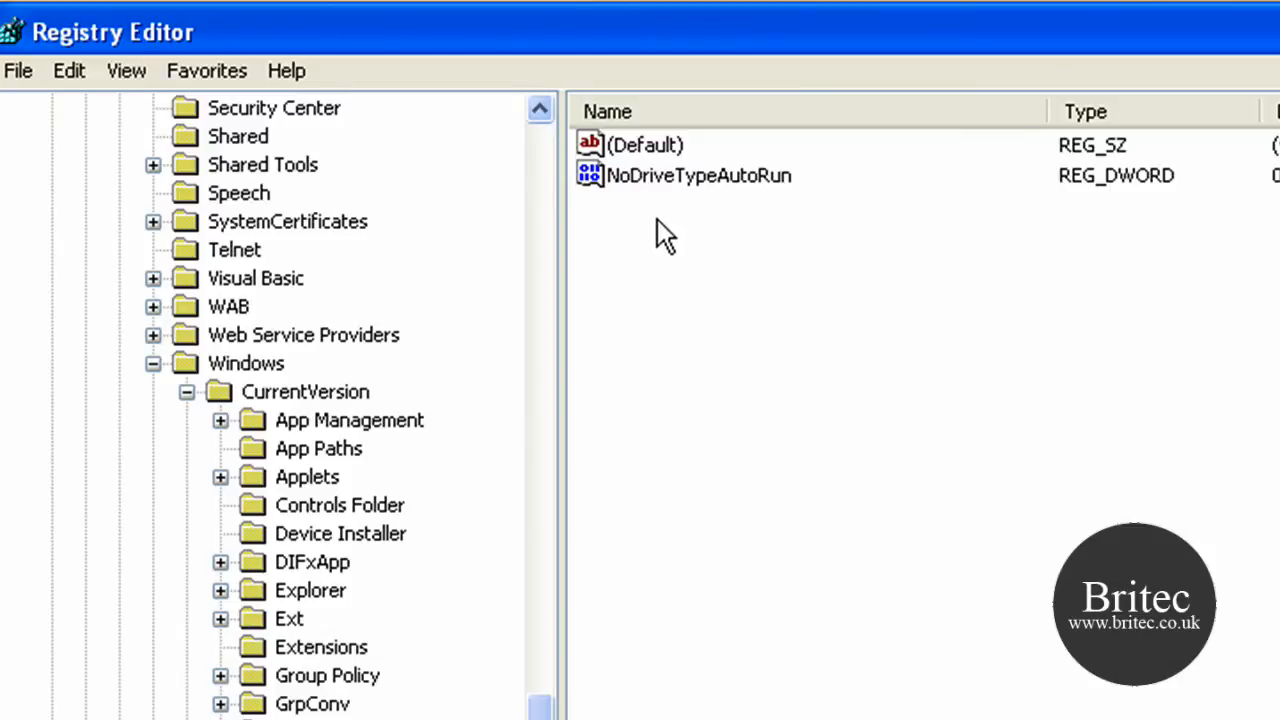
Create a NoDrives DWORD value alongside NoDriveTypeAutoRun
{"action": "right_click", "coordinate": [660, 230]}
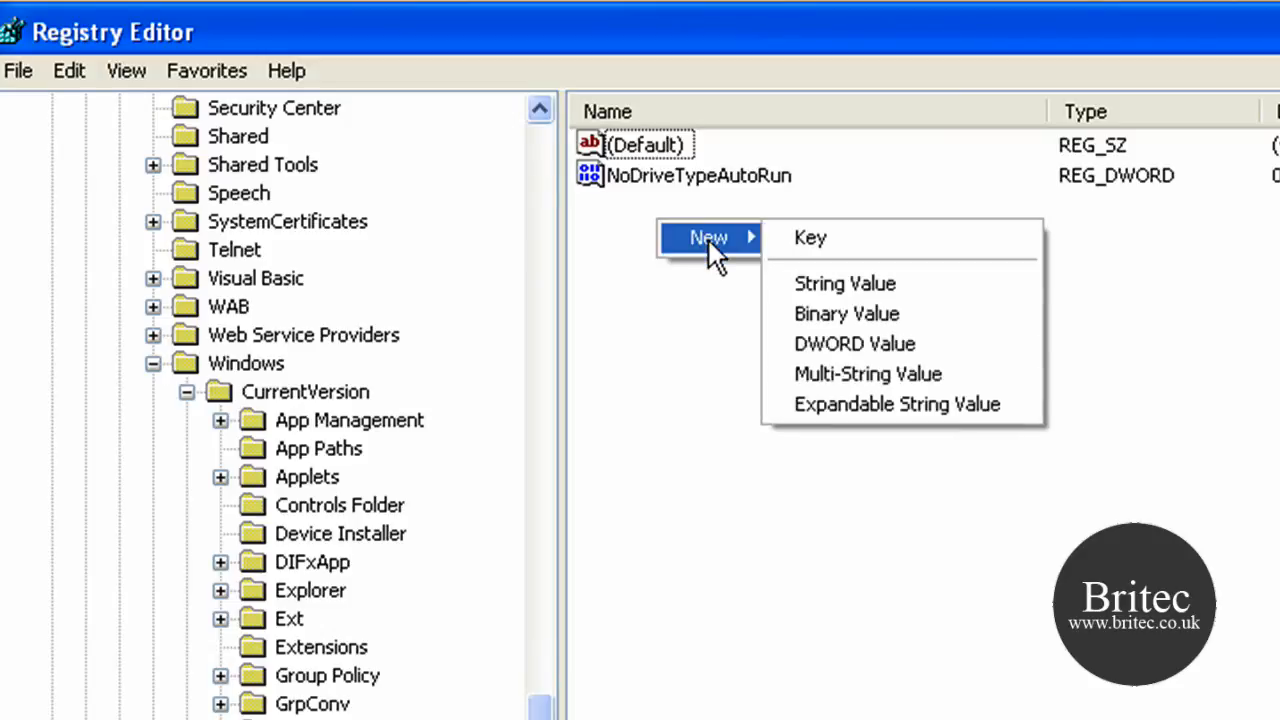
{"action": "mouse_move", "coordinate": [849, 344]}
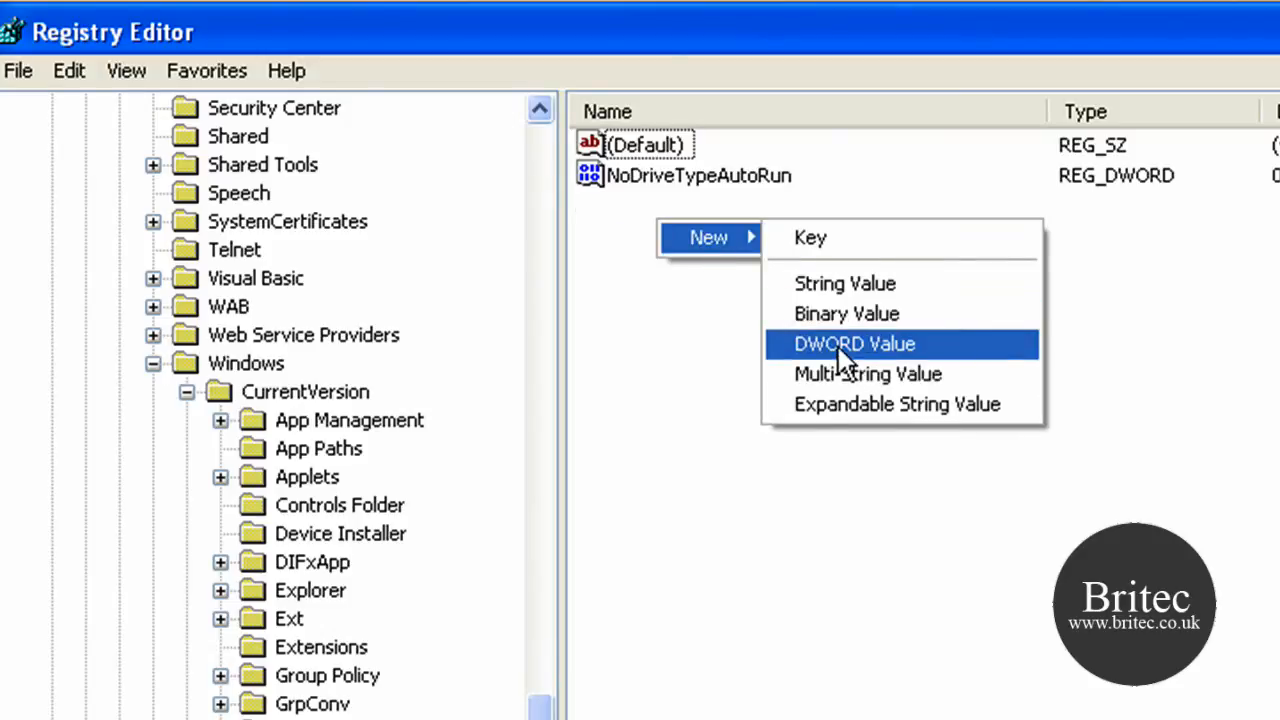
{"action": "left_click", "coordinate": [852, 344]}
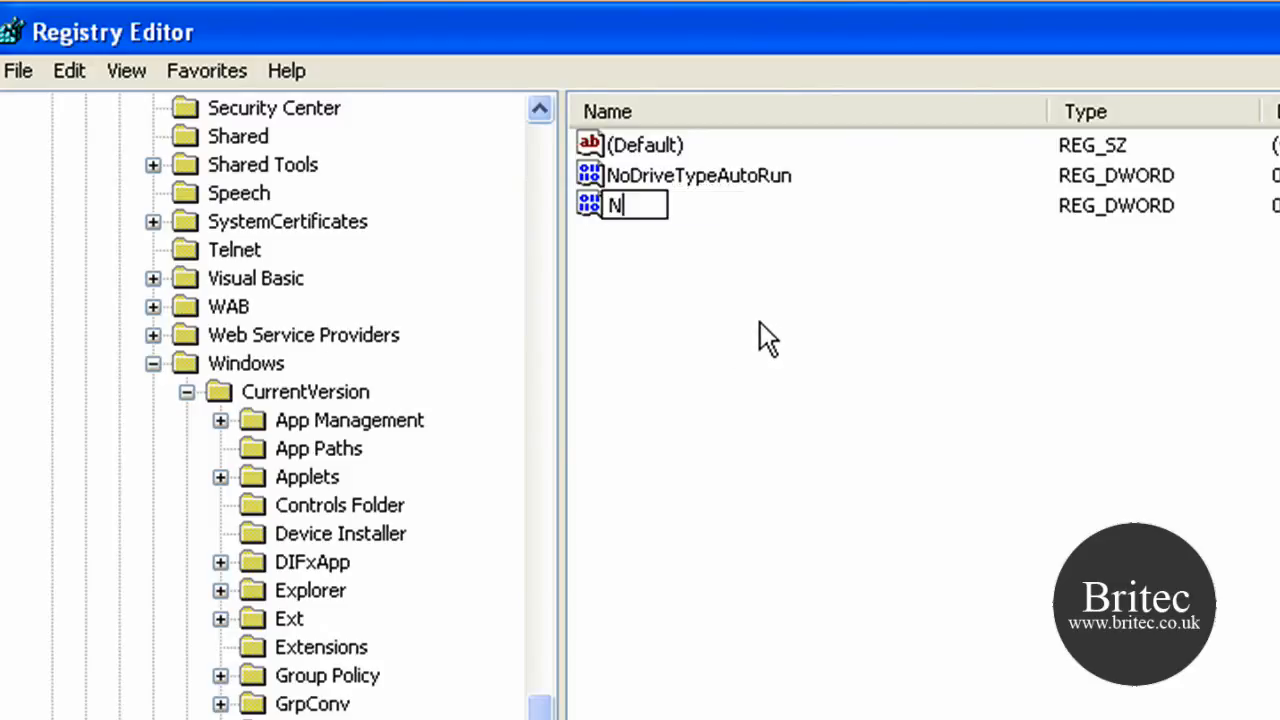
{"action": "type", "text": "oDriv"}
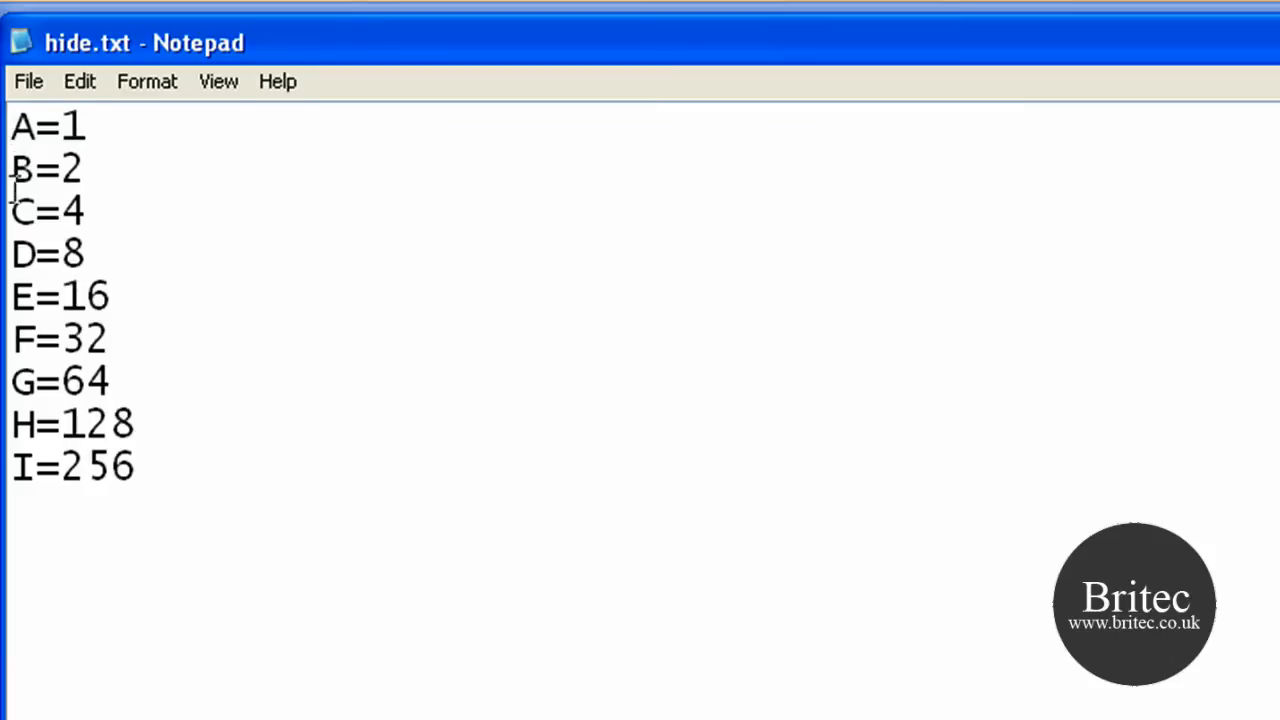
{"action": "mouse_move", "coordinate": [8, 223]}
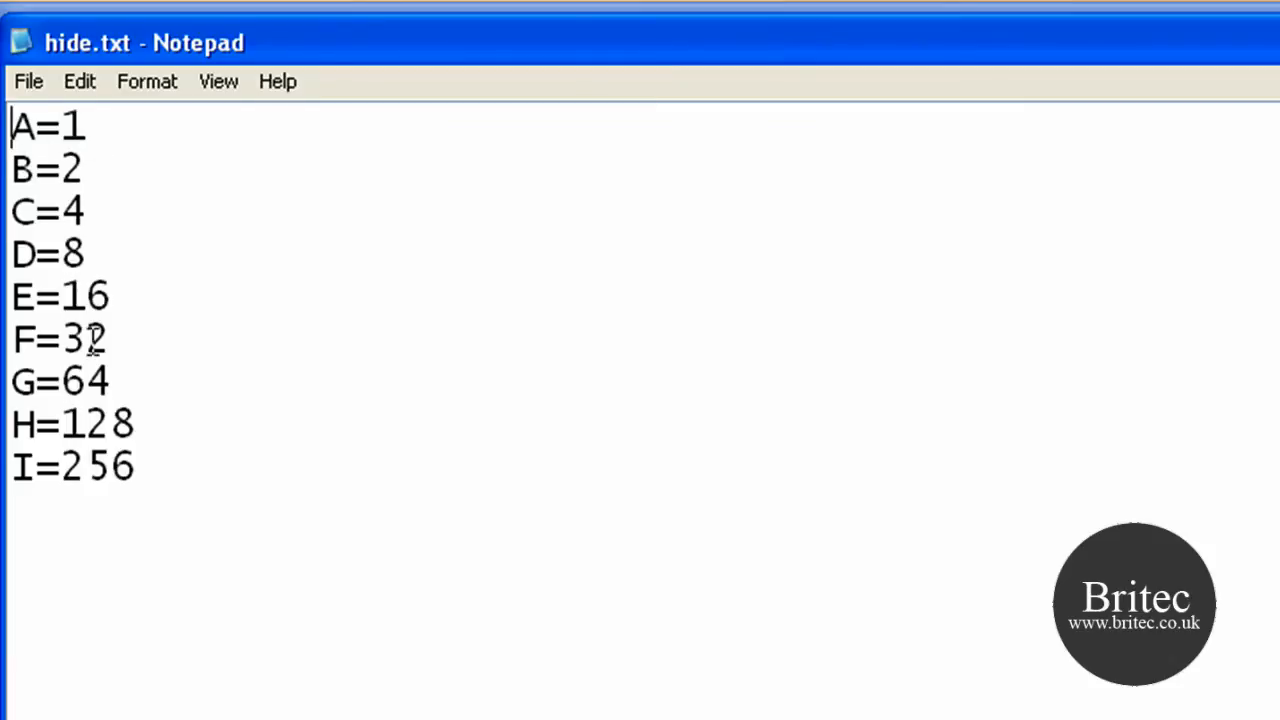
Look up drive F's value (F=32) in the hide.txt drive-letter table
{"action": "double_click", "coordinate": [22, 338]}
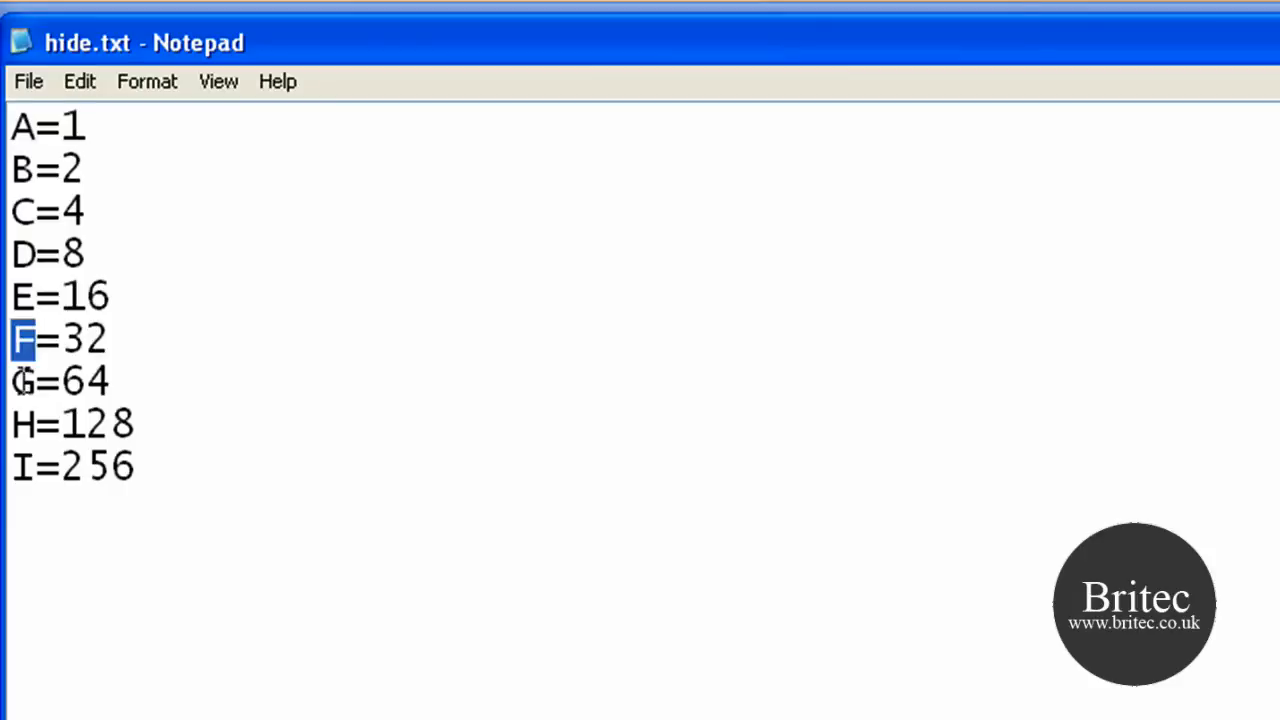
{"action": "double_click", "coordinate": [88, 381]}
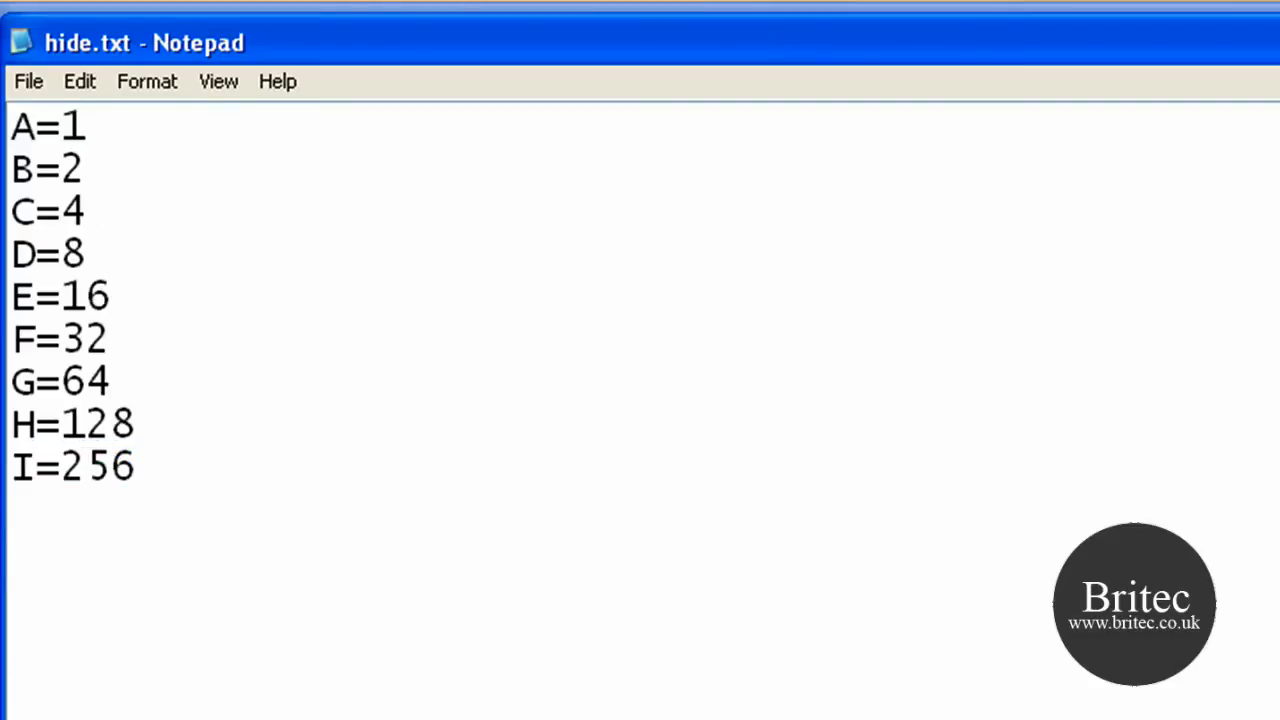
{"action": "mouse_move", "coordinate": [37, 338]}
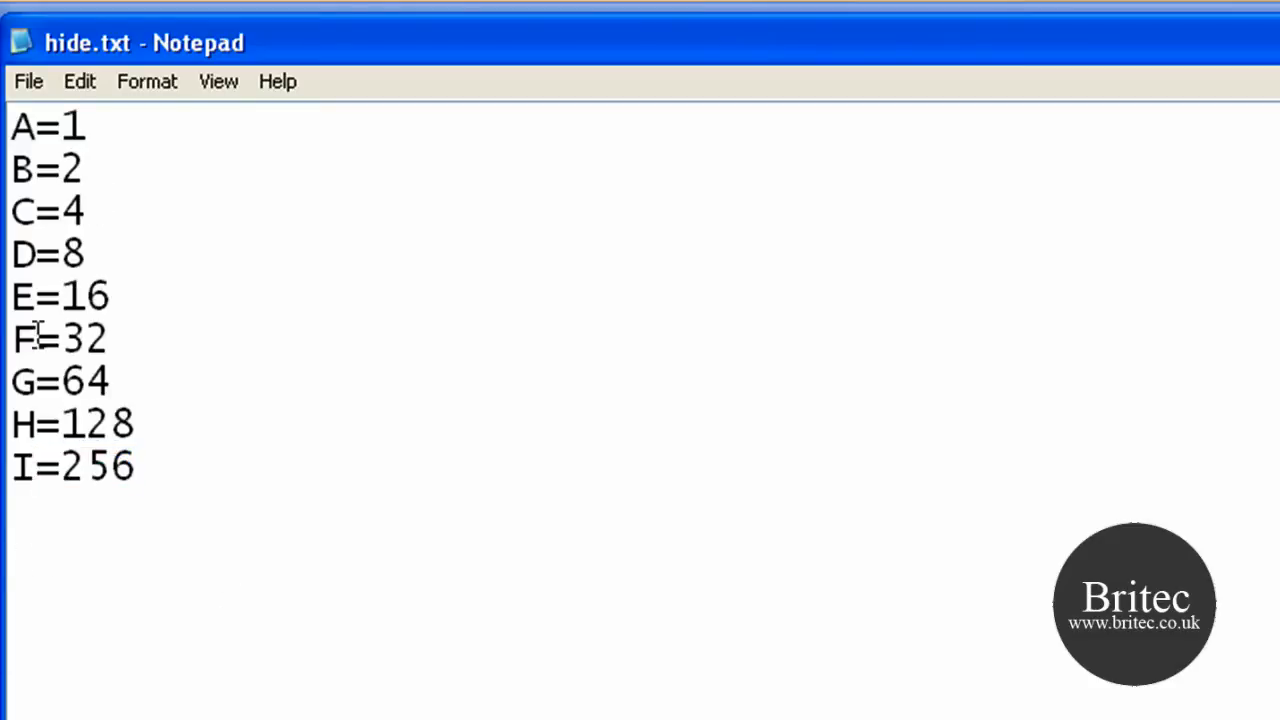
{"action": "double_click", "coordinate": [84, 338]}
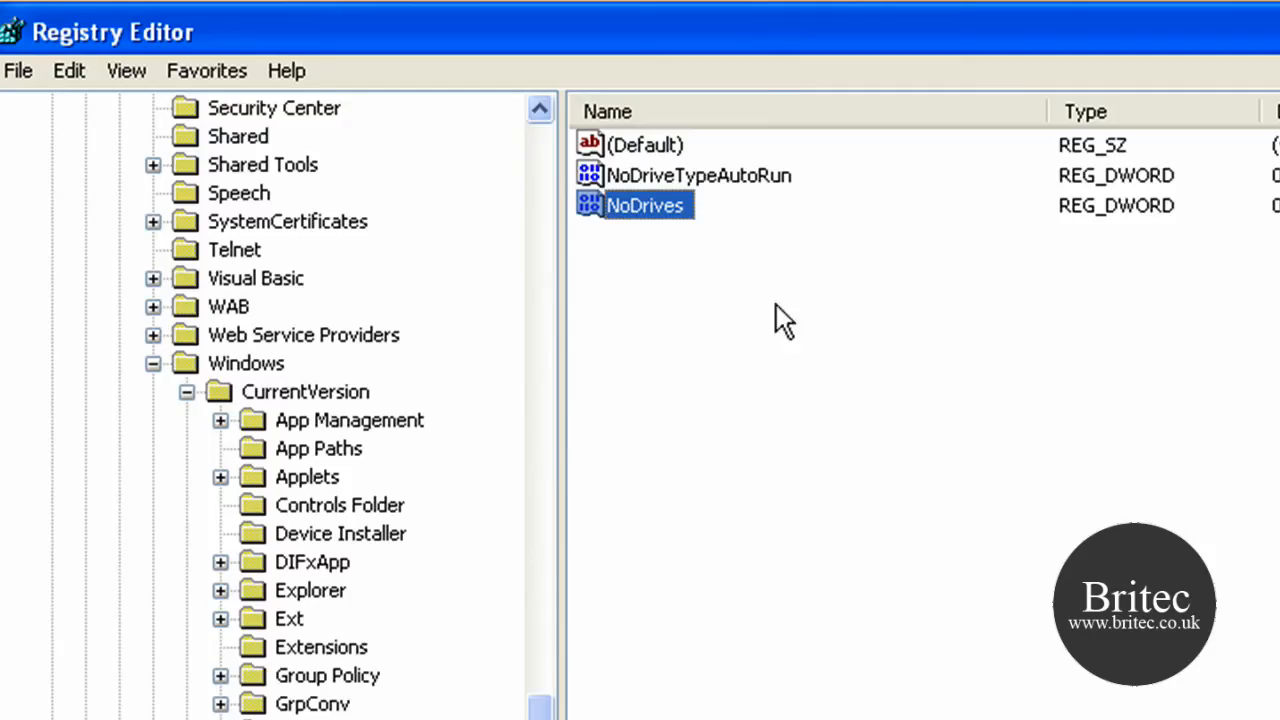
Edit NoDrives data in Decimal base with the drive F value
{"action": "right_click", "coordinate": [644, 205]}
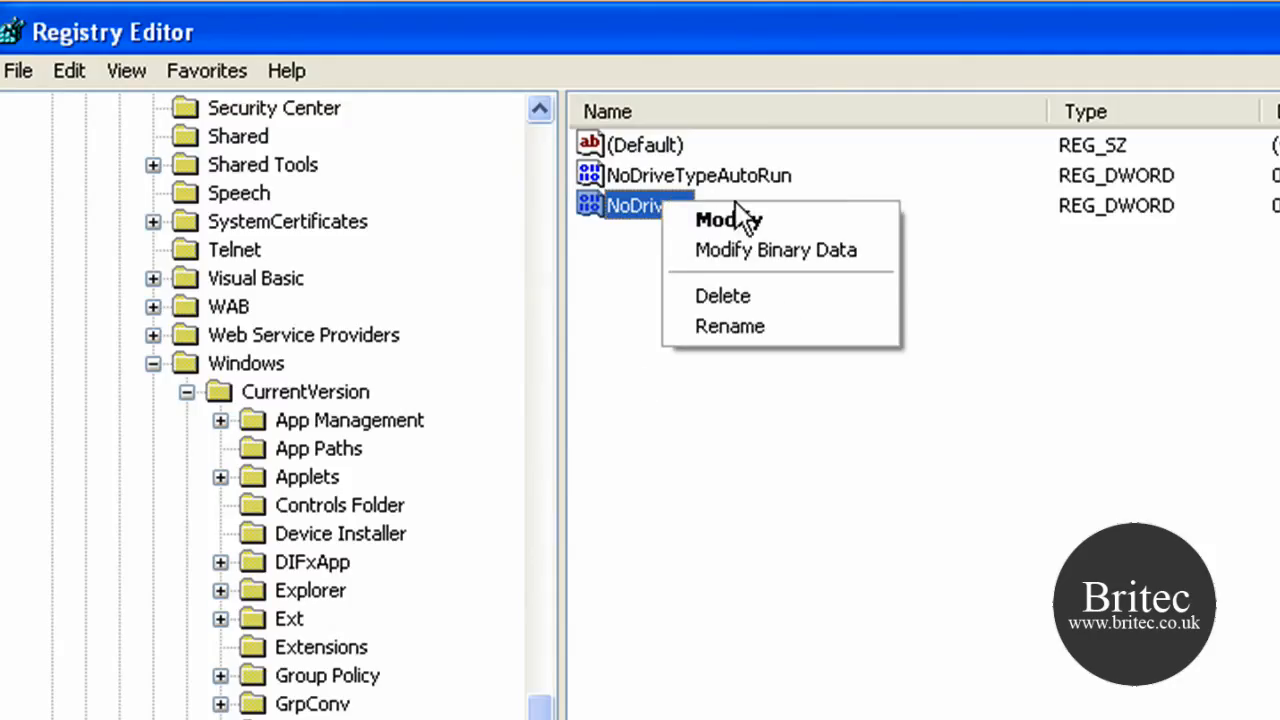
{"action": "left_click", "coordinate": [723, 219]}
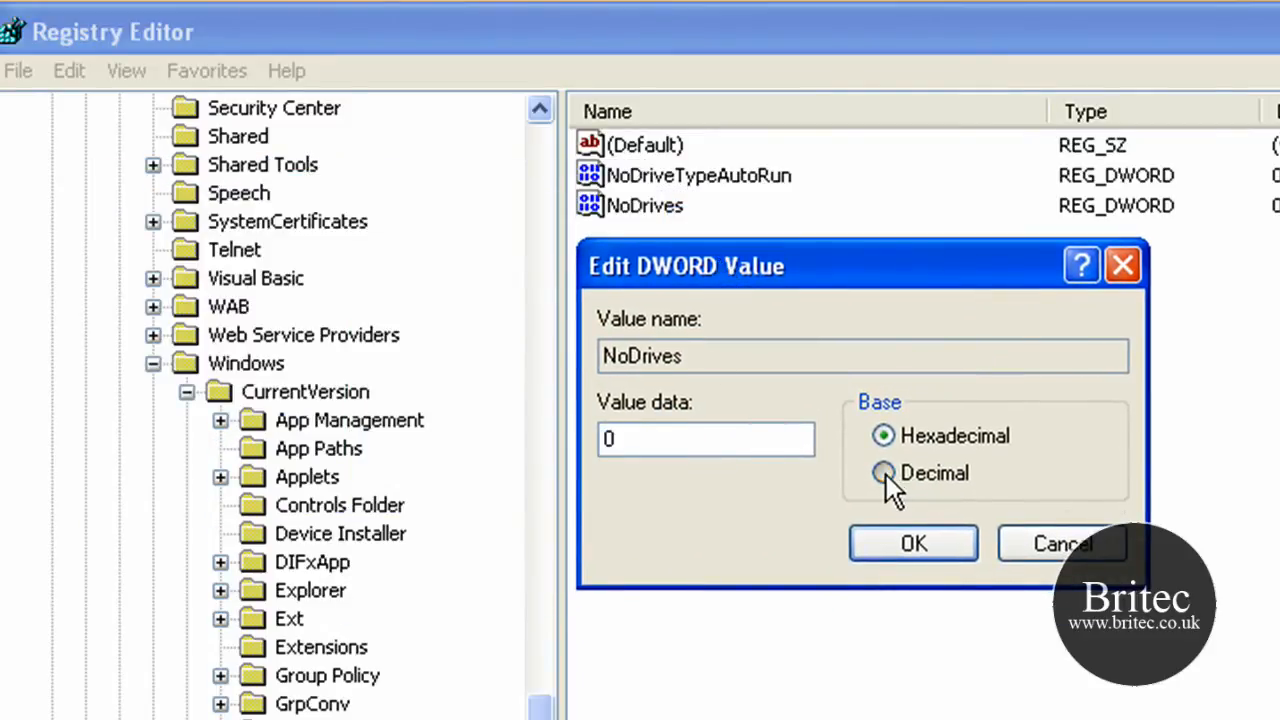
{"action": "left_click", "coordinate": [881, 472]}
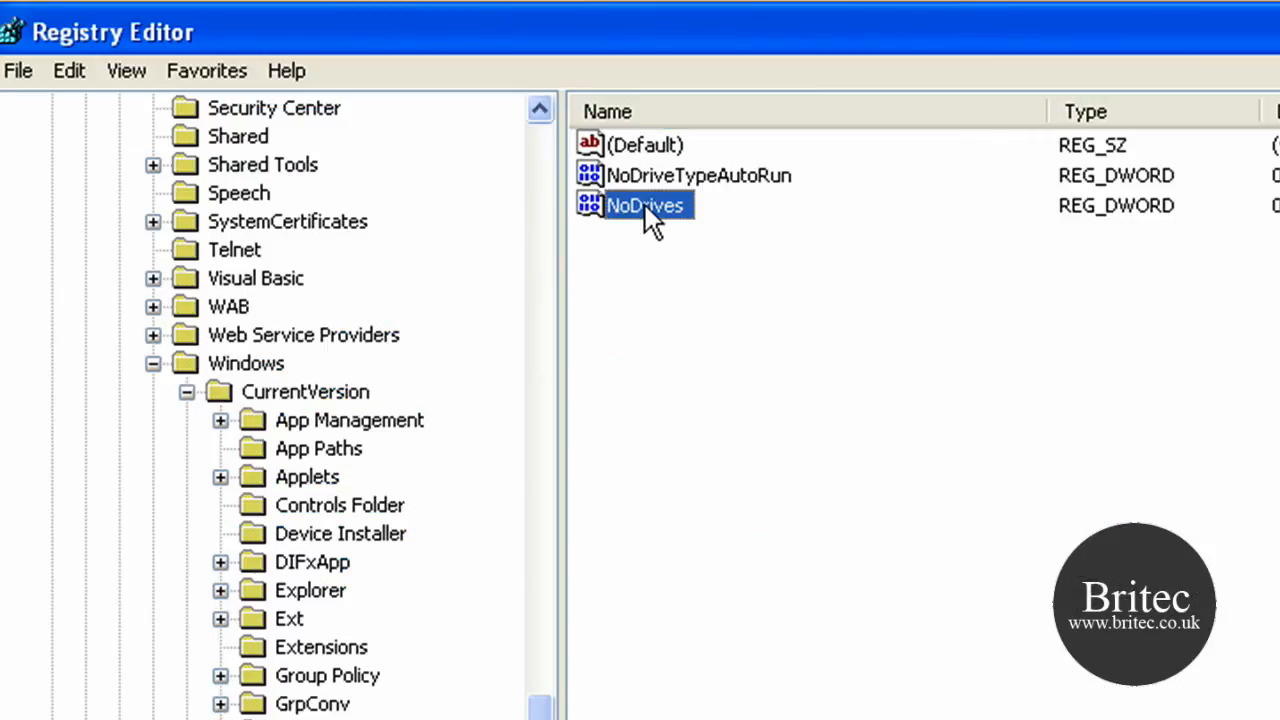
Dismiss the NoDrives menu and collapse the tree to HKEY_CURRENT_USER\Software
{"action": "right_click", "coordinate": [647, 210]}
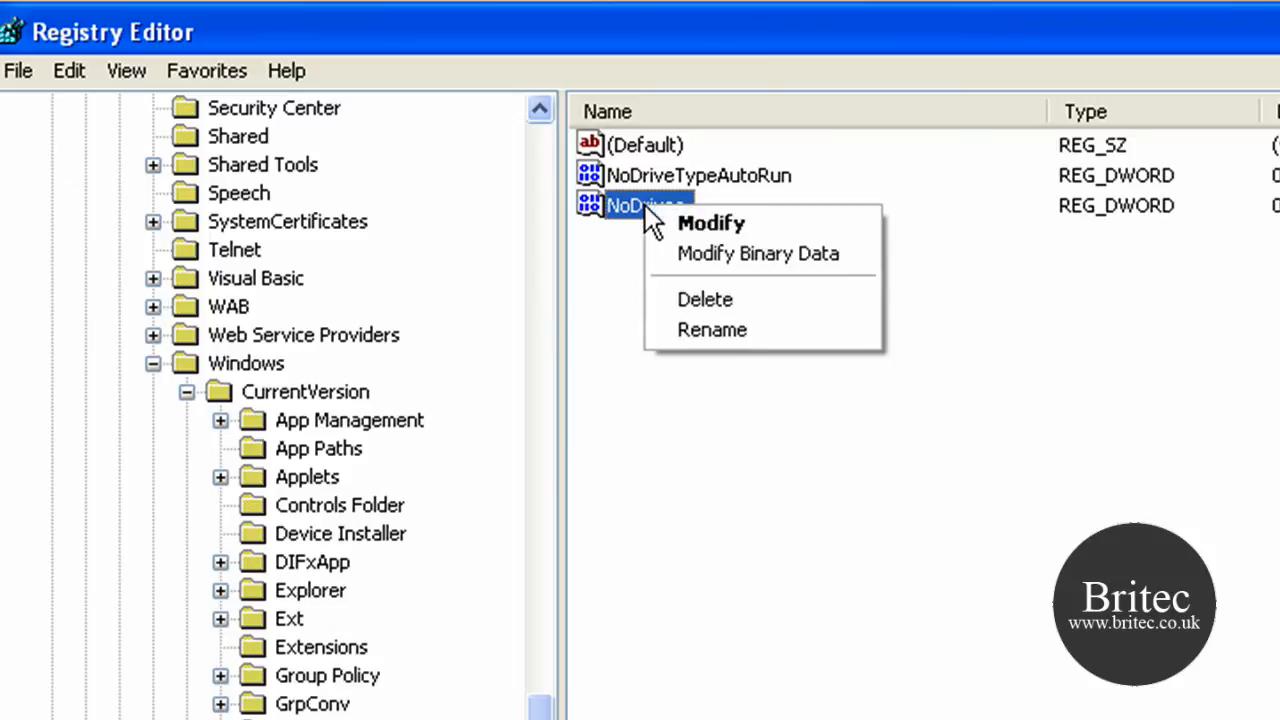
{"action": "left_click", "coordinate": [704, 299]}
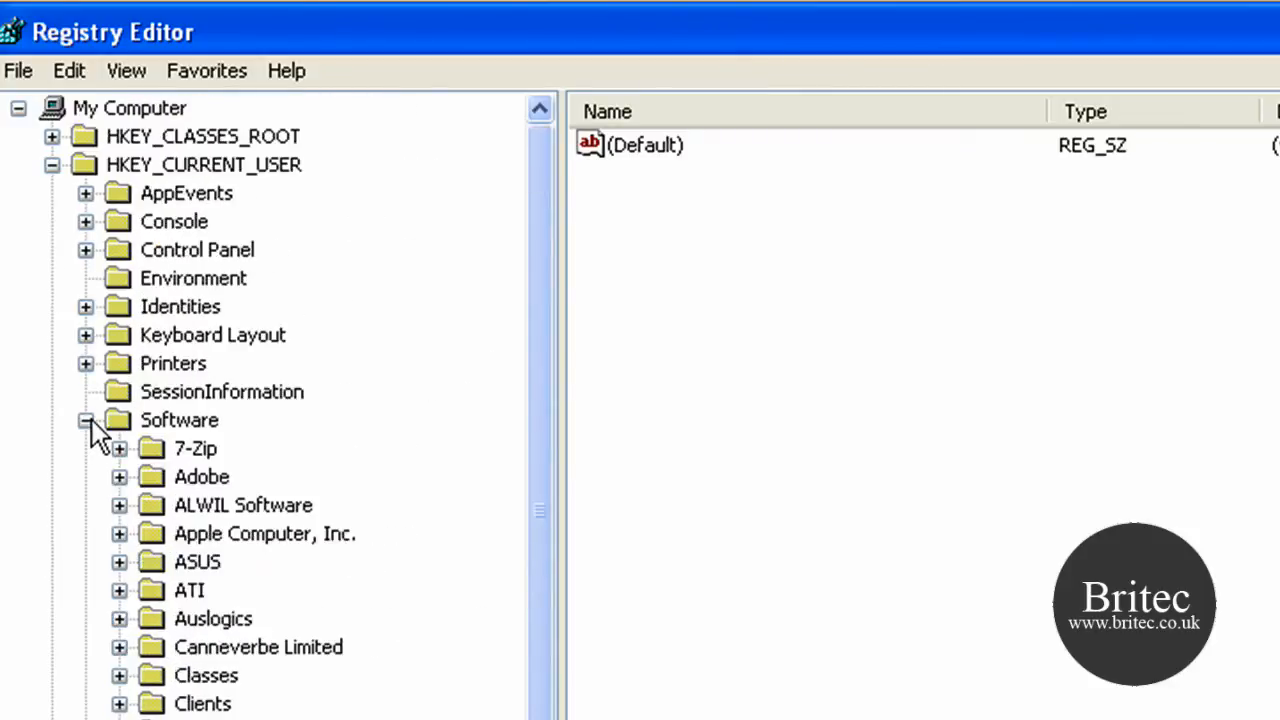
{"action": "left_click", "coordinate": [52, 164]}
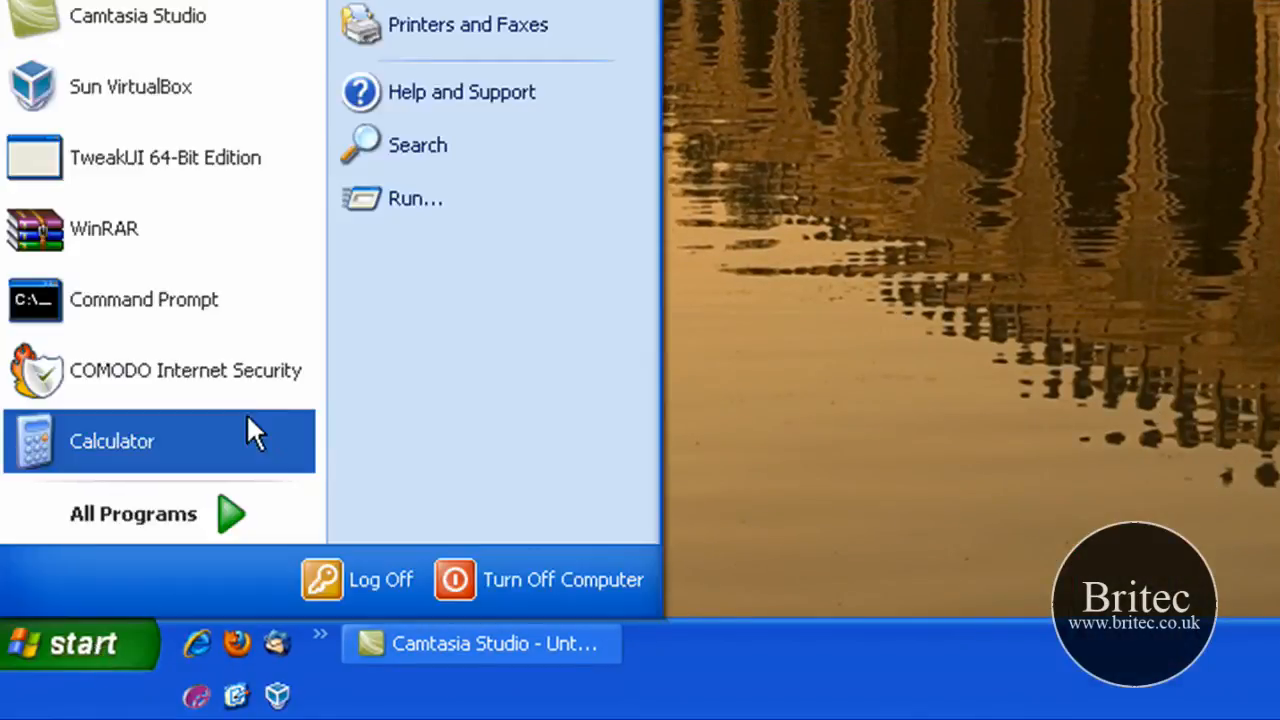
Launch Command Prompt and bring its C:\> window to the front
{"action": "left_click", "coordinate": [415, 198]}
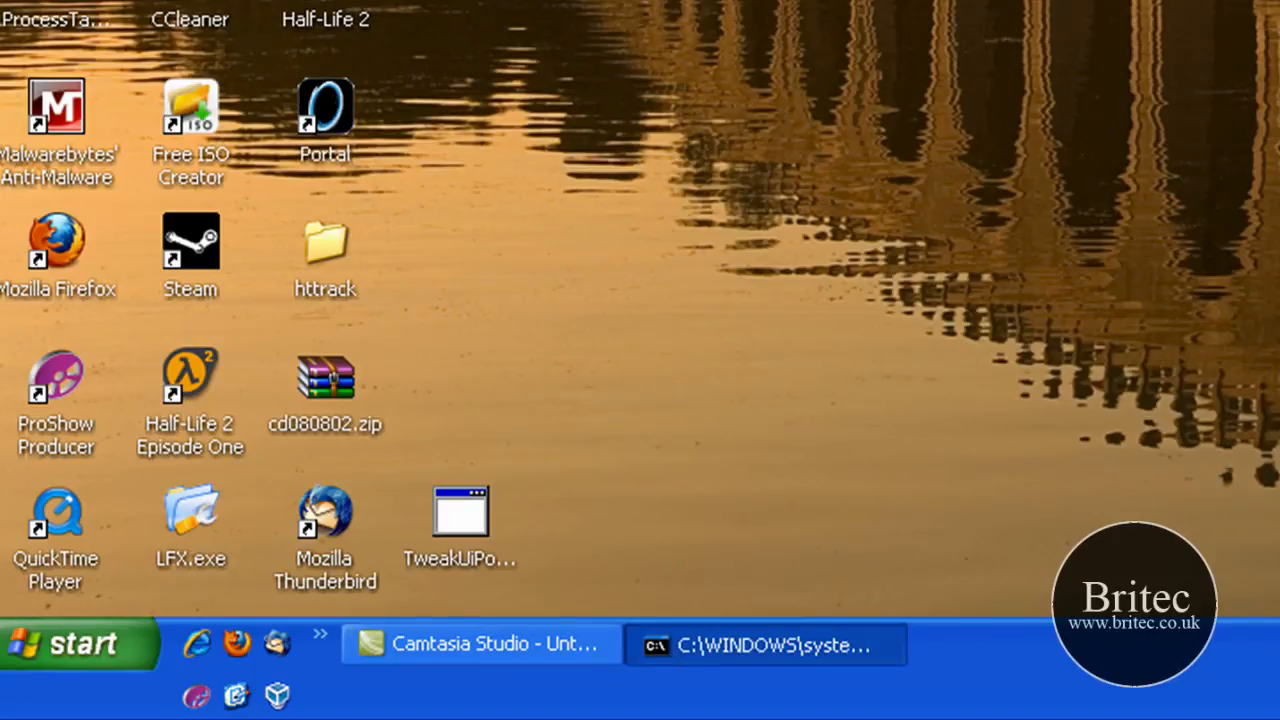
{"action": "left_click", "coordinate": [785, 646]}
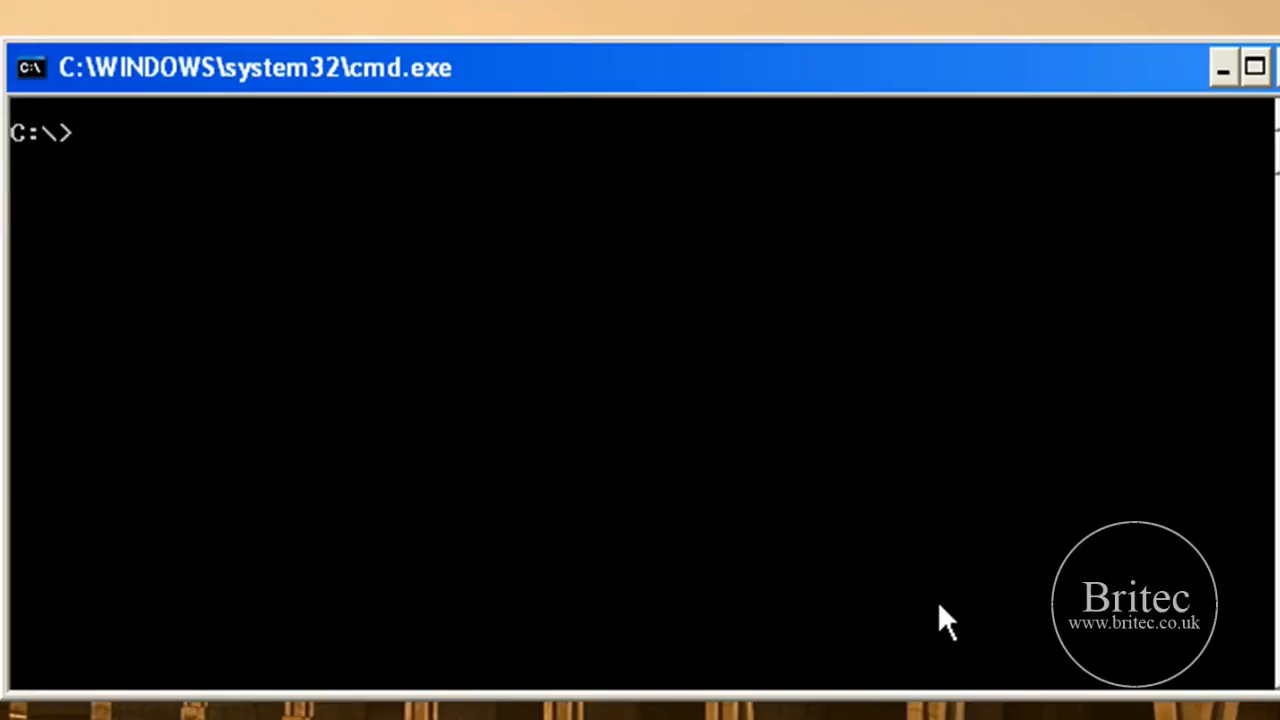
{"action": "mouse_move", "coordinate": [577, 88]}
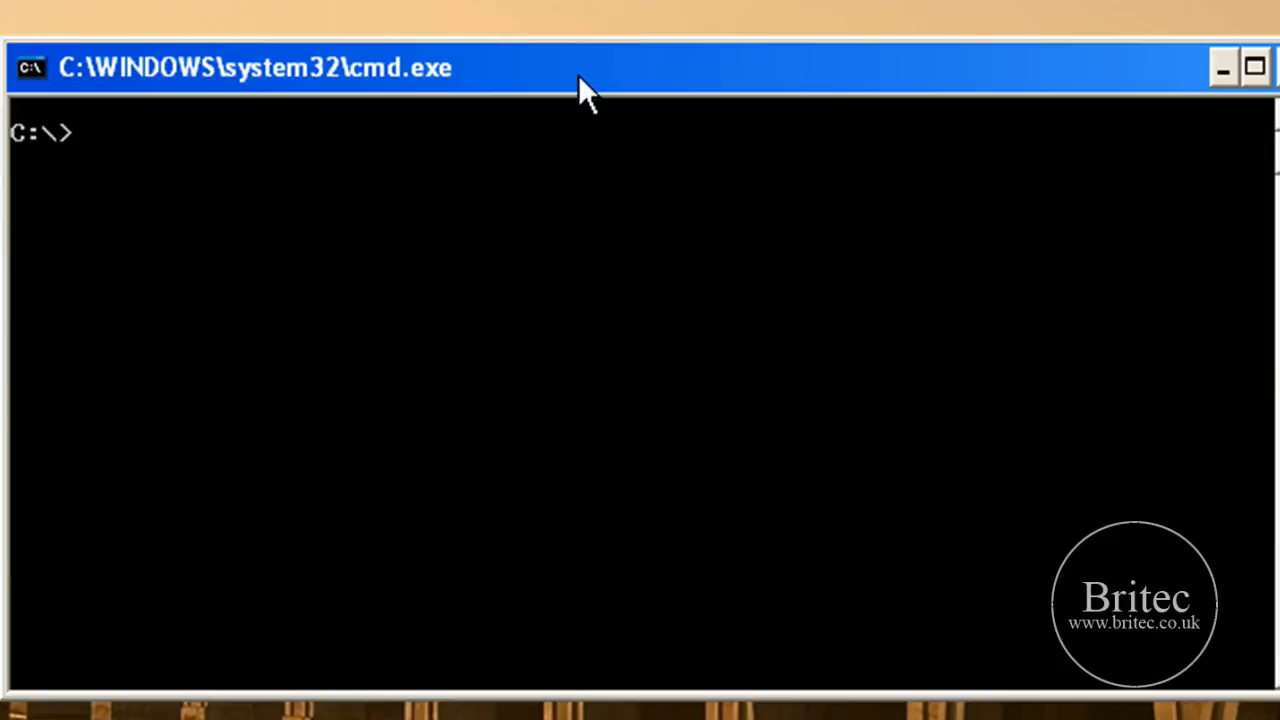
Start diskpart and run 'list volume', revealing Archive as Volume 6 on F
{"action": "type", "text": "diskpart"}
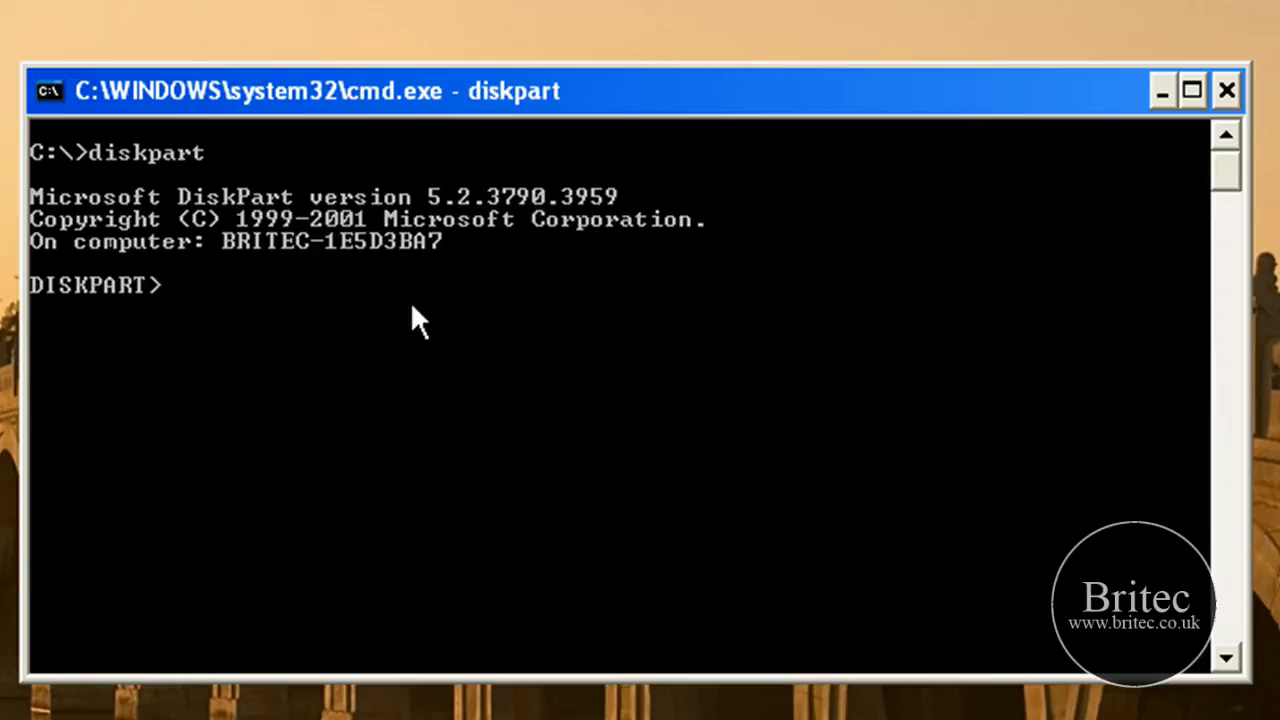
{"action": "type", "text": "list volume"}
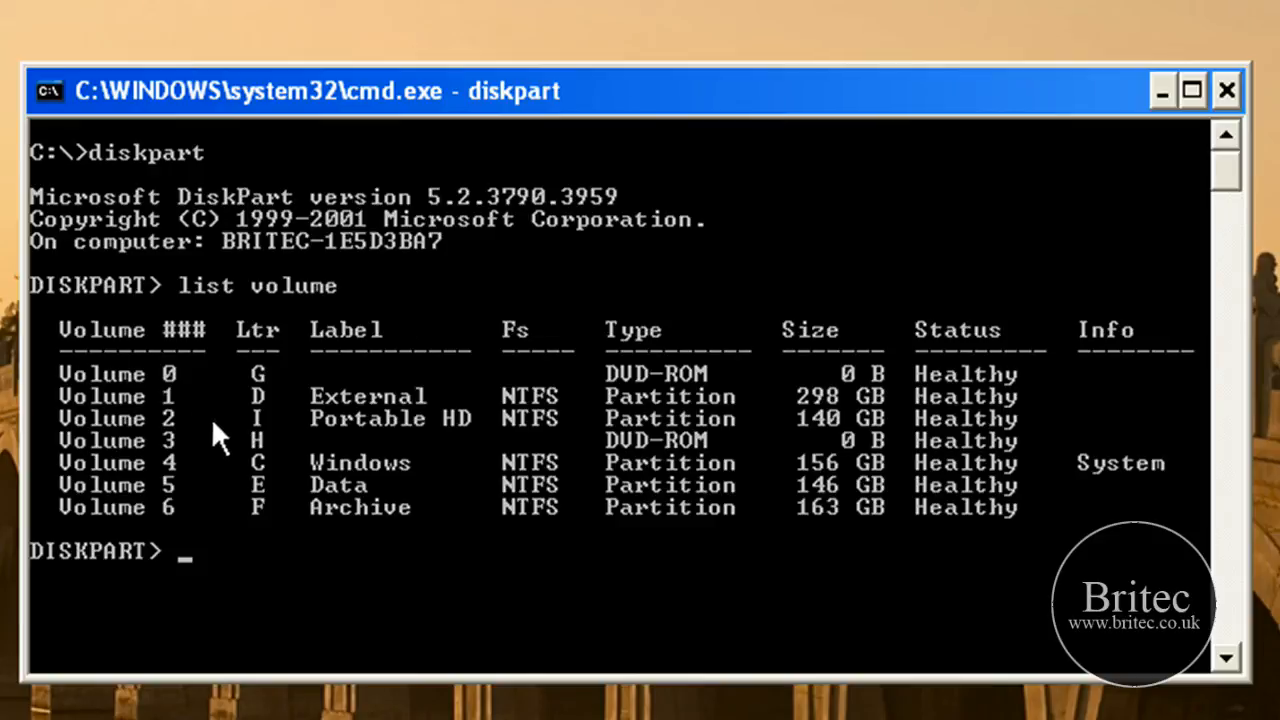
{"action": "mouse_move", "coordinate": [262, 382]}
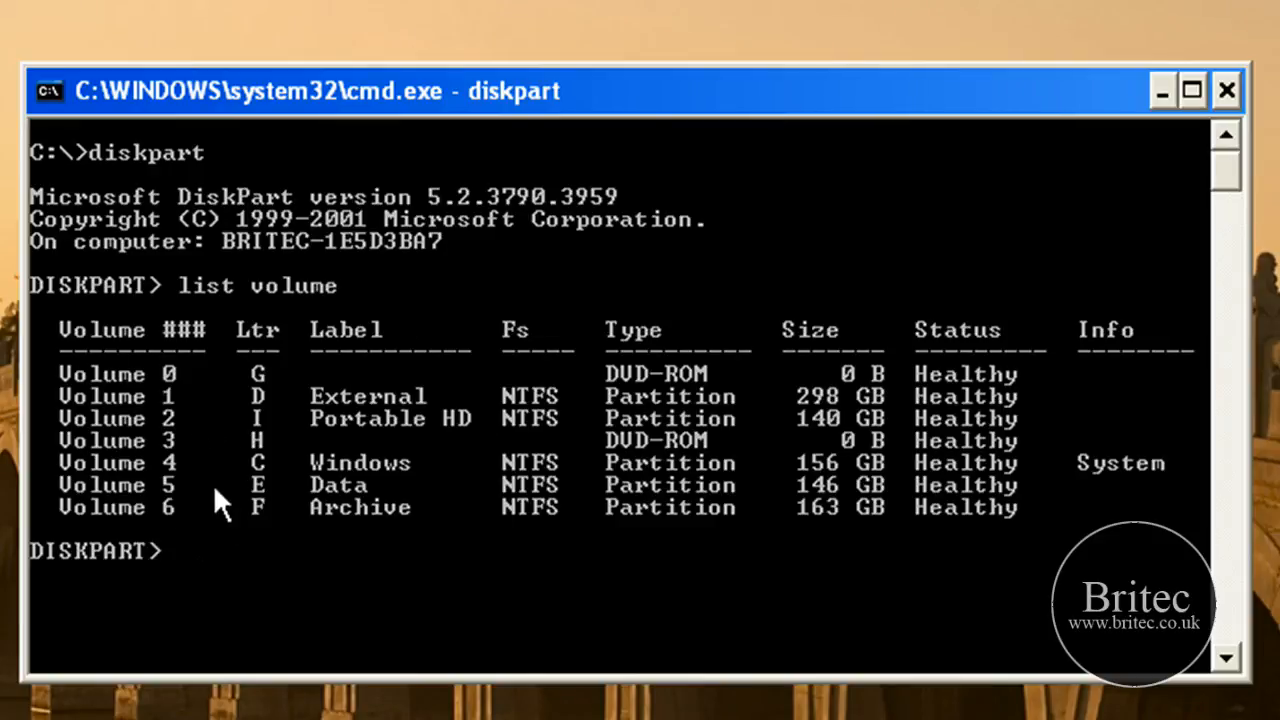
{"action": "mouse_move", "coordinate": [345, 497]}
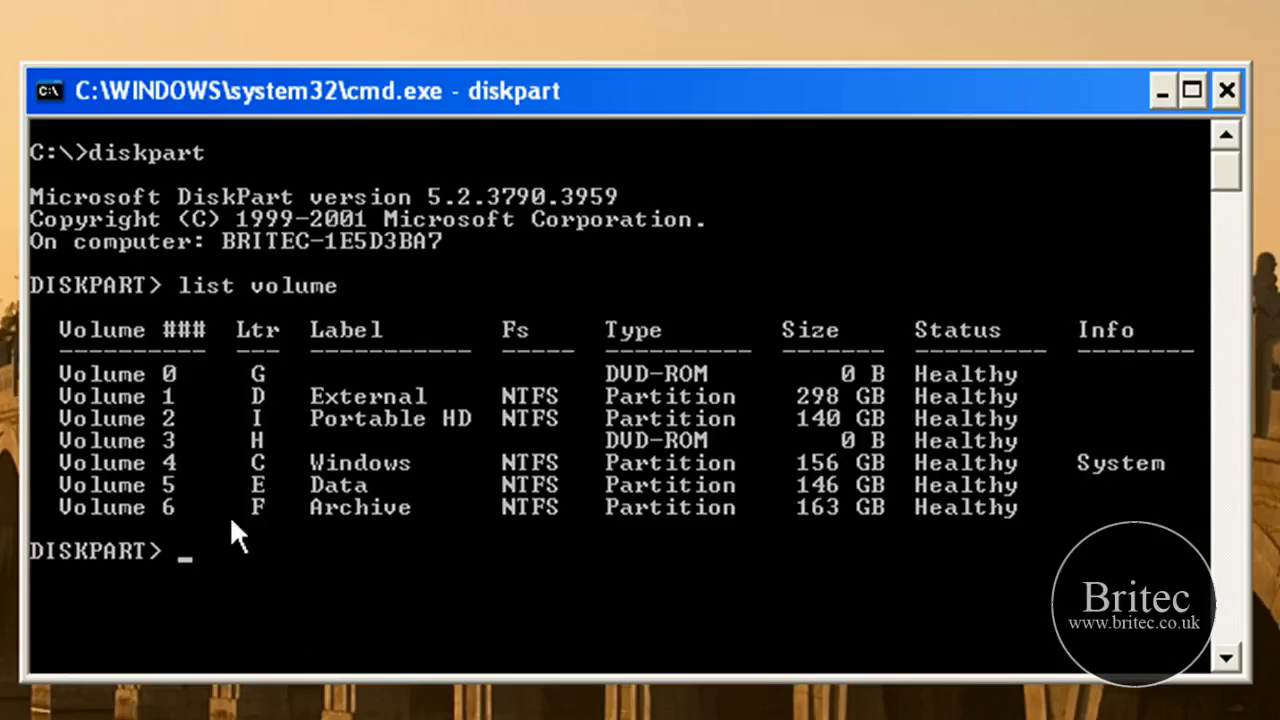
{"action": "mouse_move", "coordinate": [180, 525]}
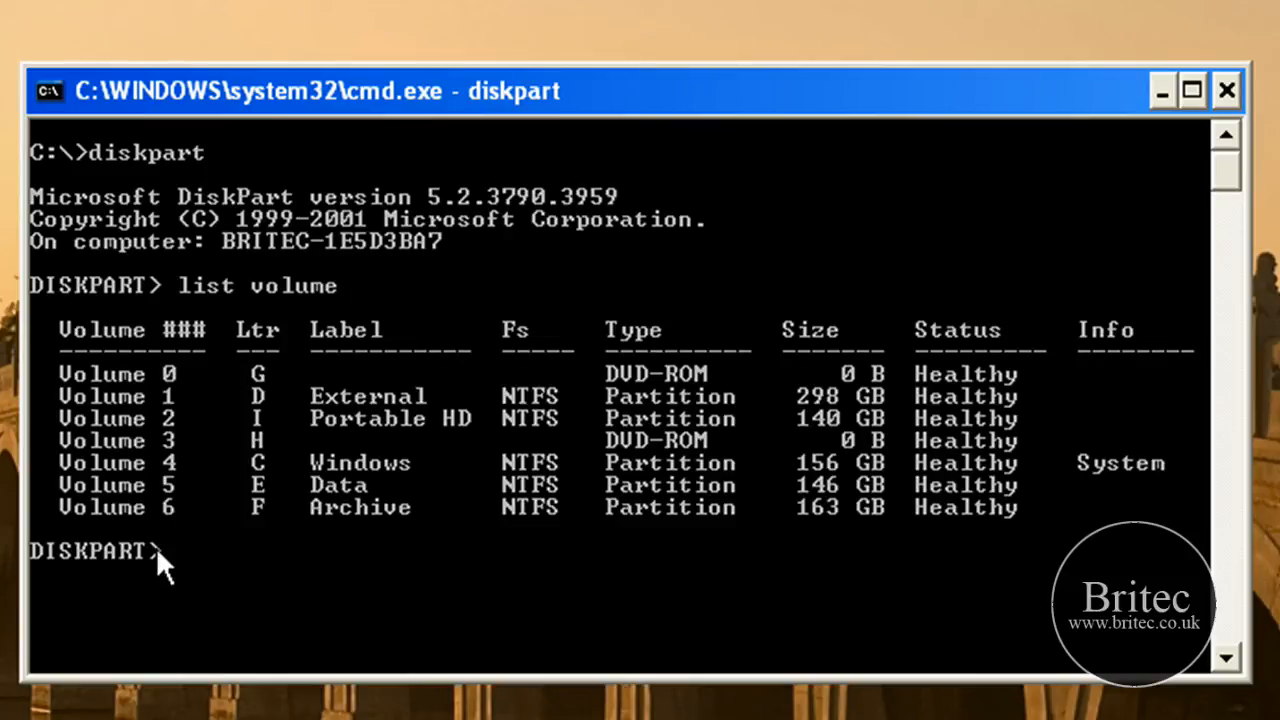
Run 'select volume 6' and 'remove letter f' to unassign Archive's drive letter
{"action": "type", "text": "se"}
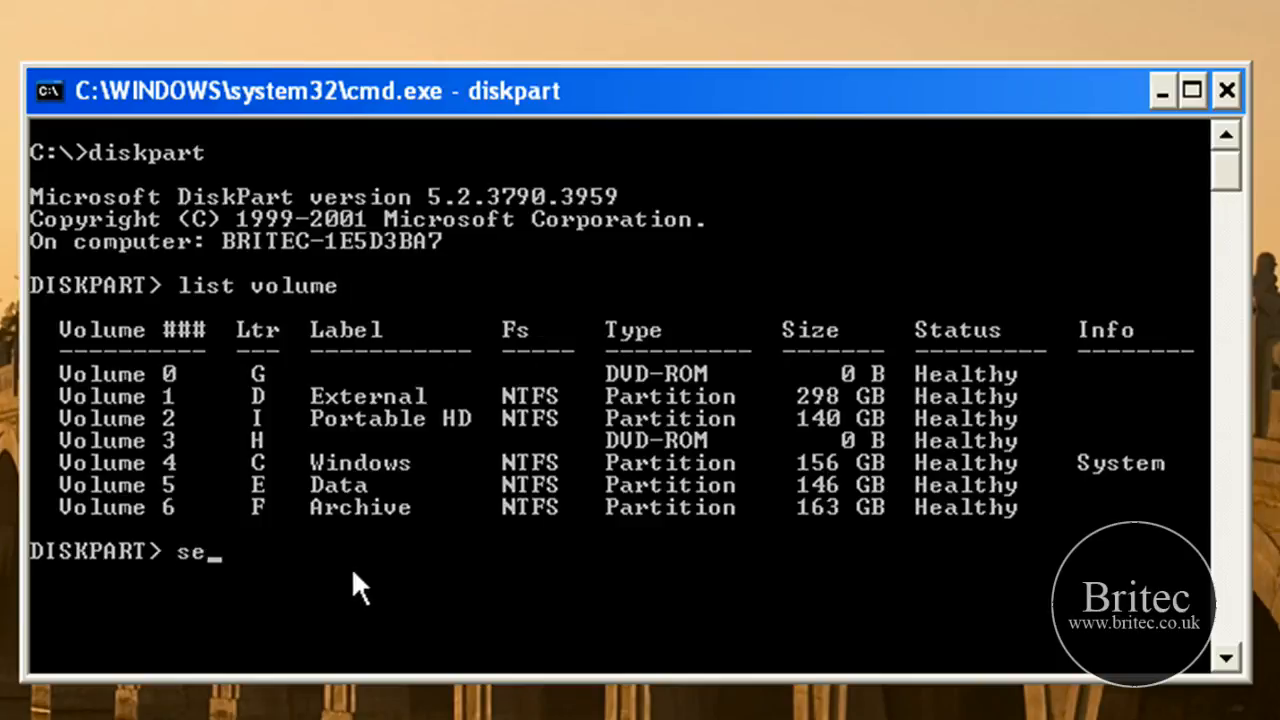
{"action": "type", "text": "lect"}
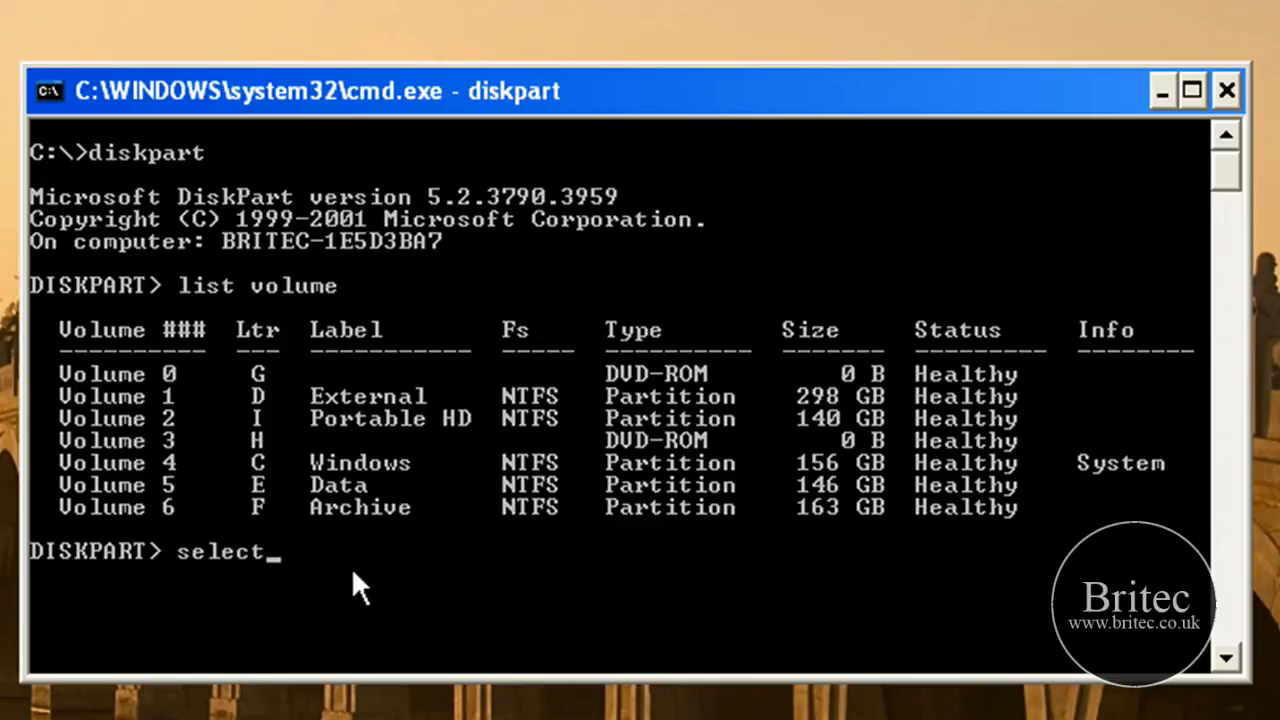
{"action": "type", "text": "vol"}
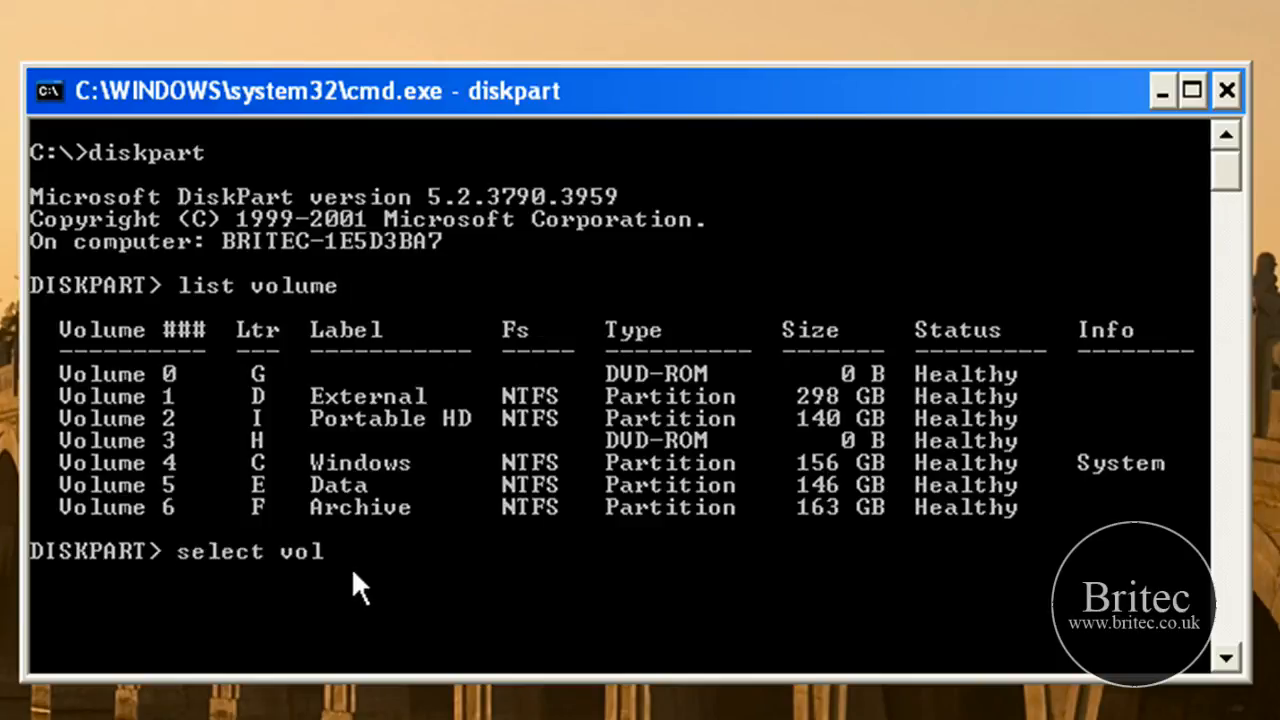
{"action": "type", "text": "ume"}
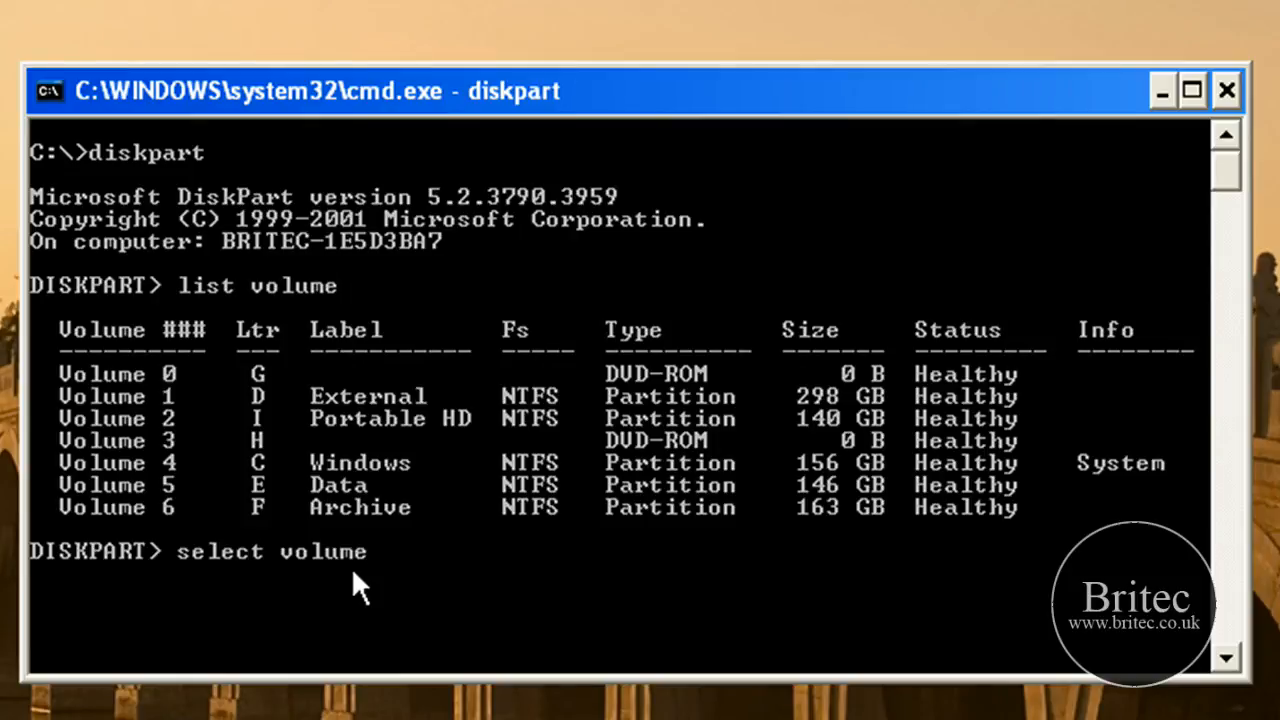
{"action": "type", "text": "6"}
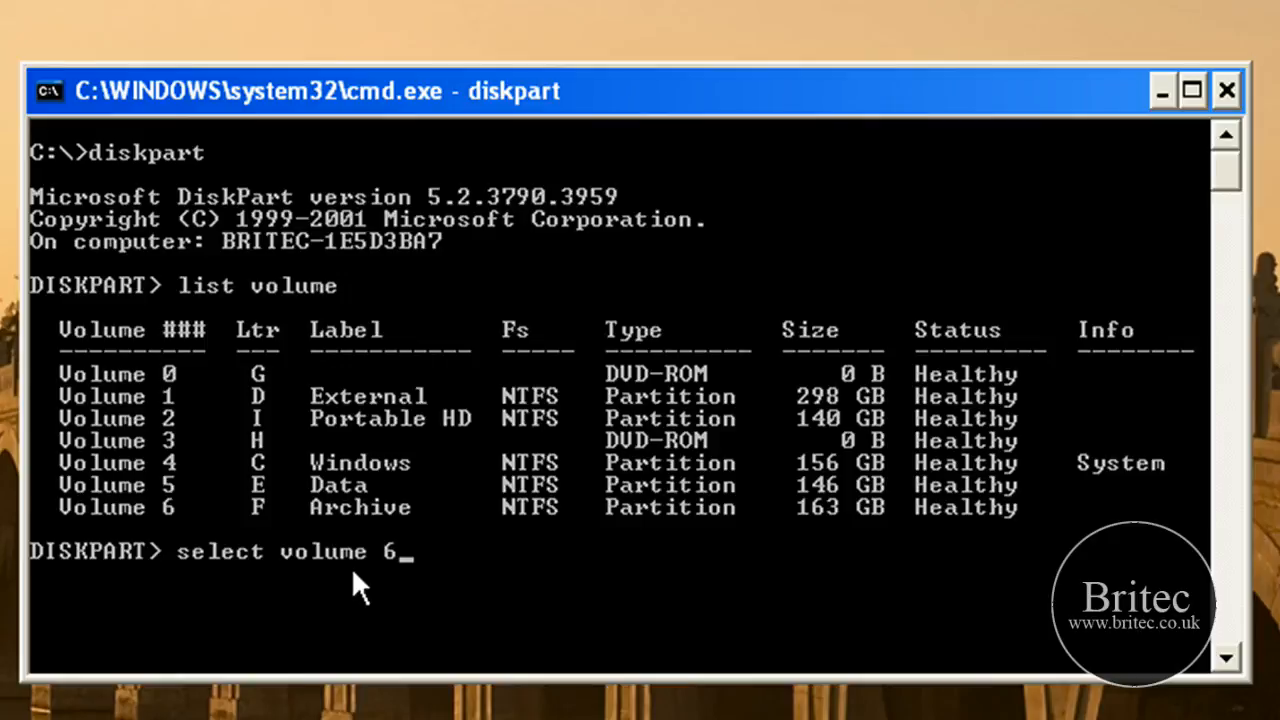
{"action": "mouse_move", "coordinate": [195, 675]}
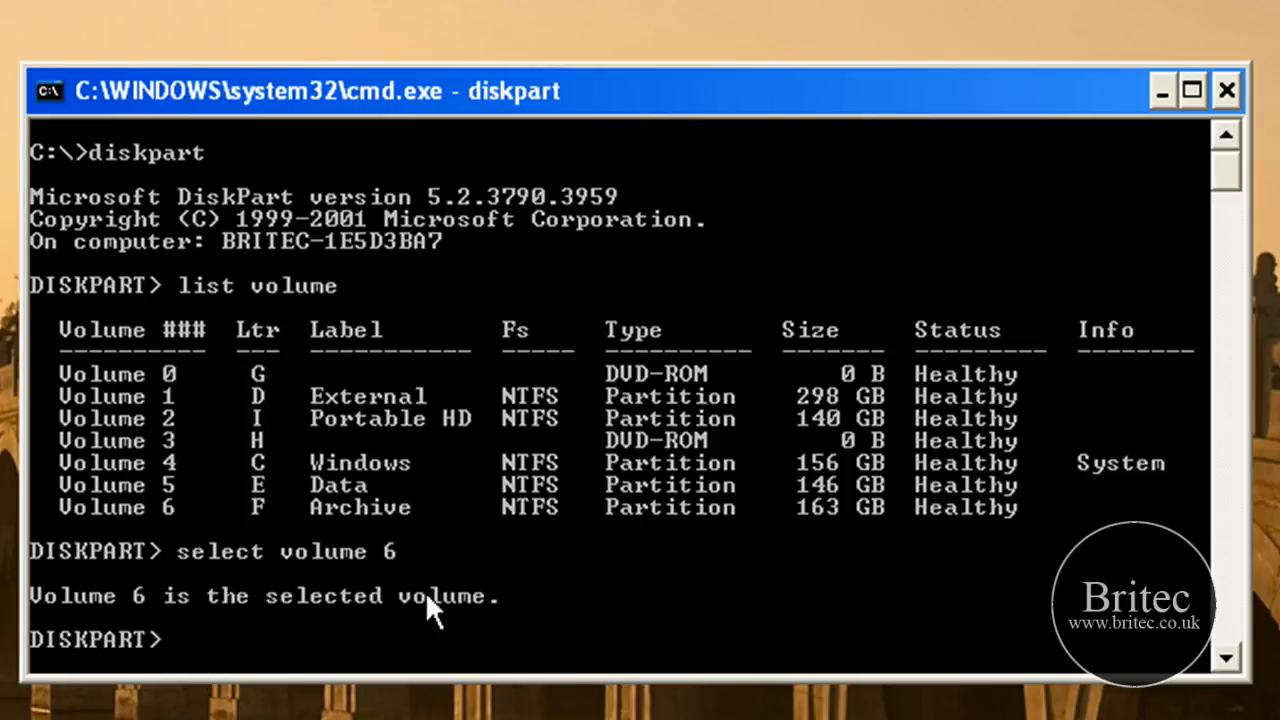
{"action": "mouse_move", "coordinate": [422, 623]}
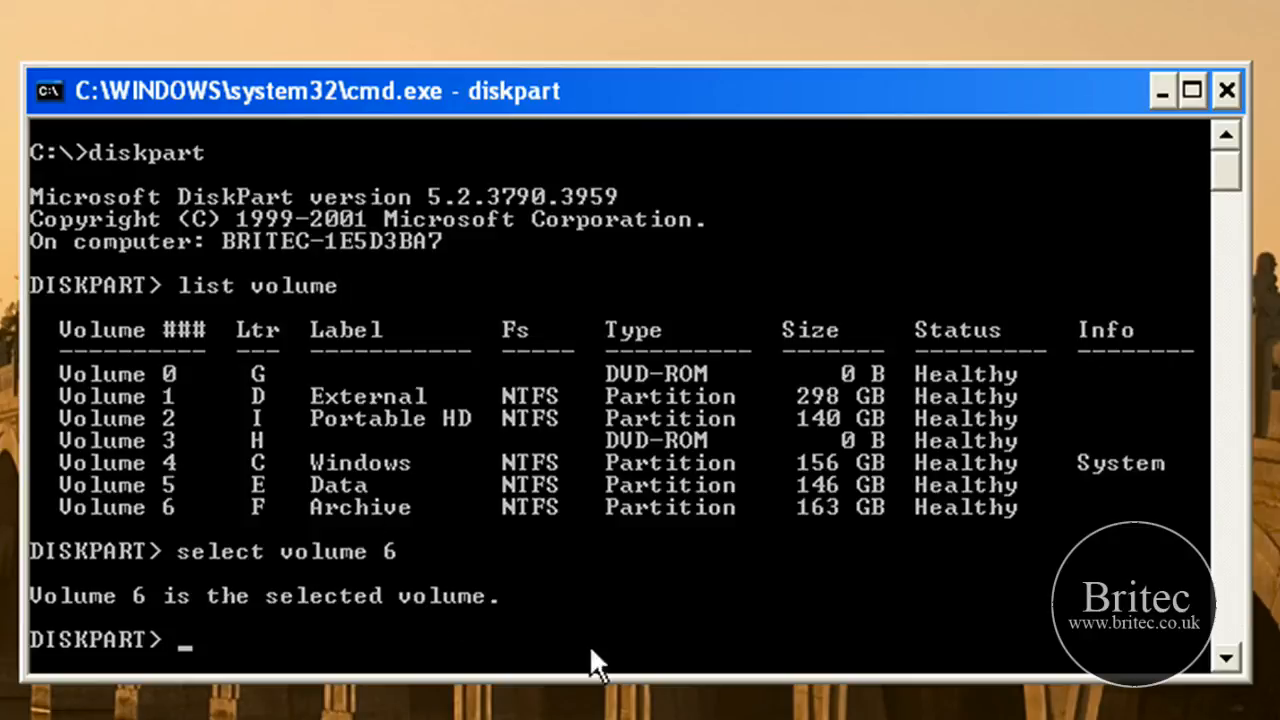
{"action": "type", "text": "remove l"}
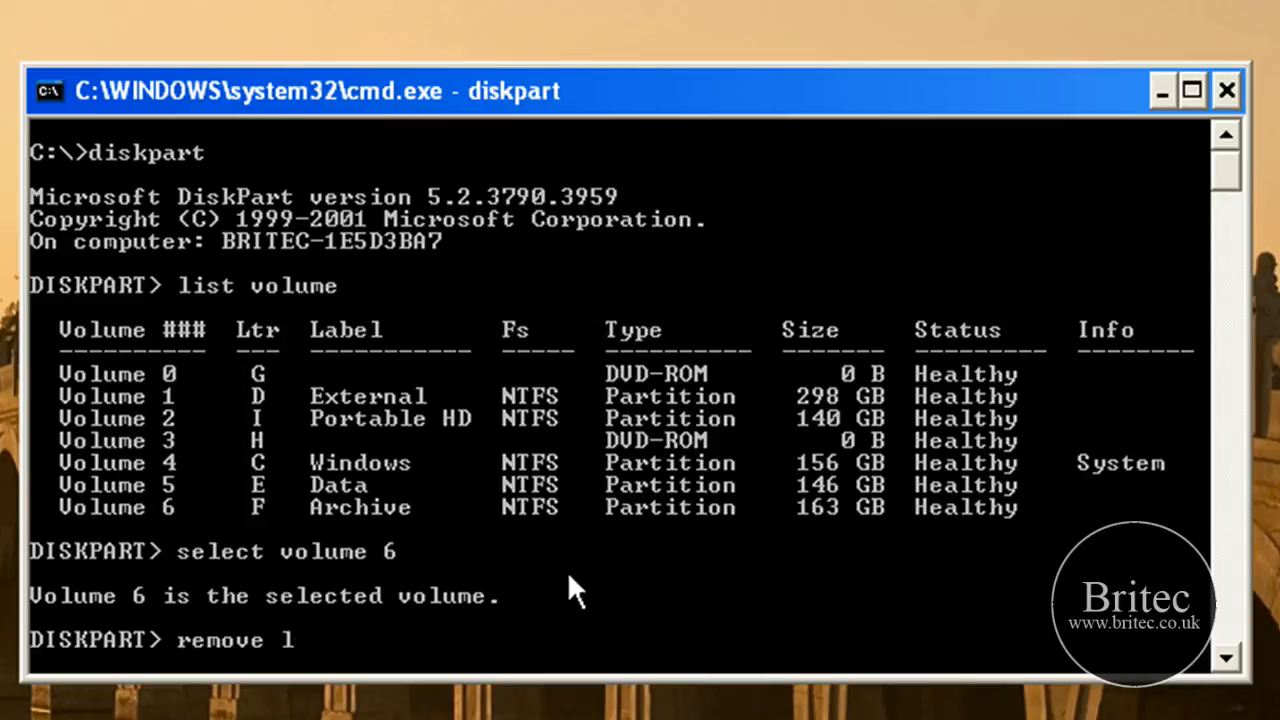
{"action": "type", "text": "etter"}
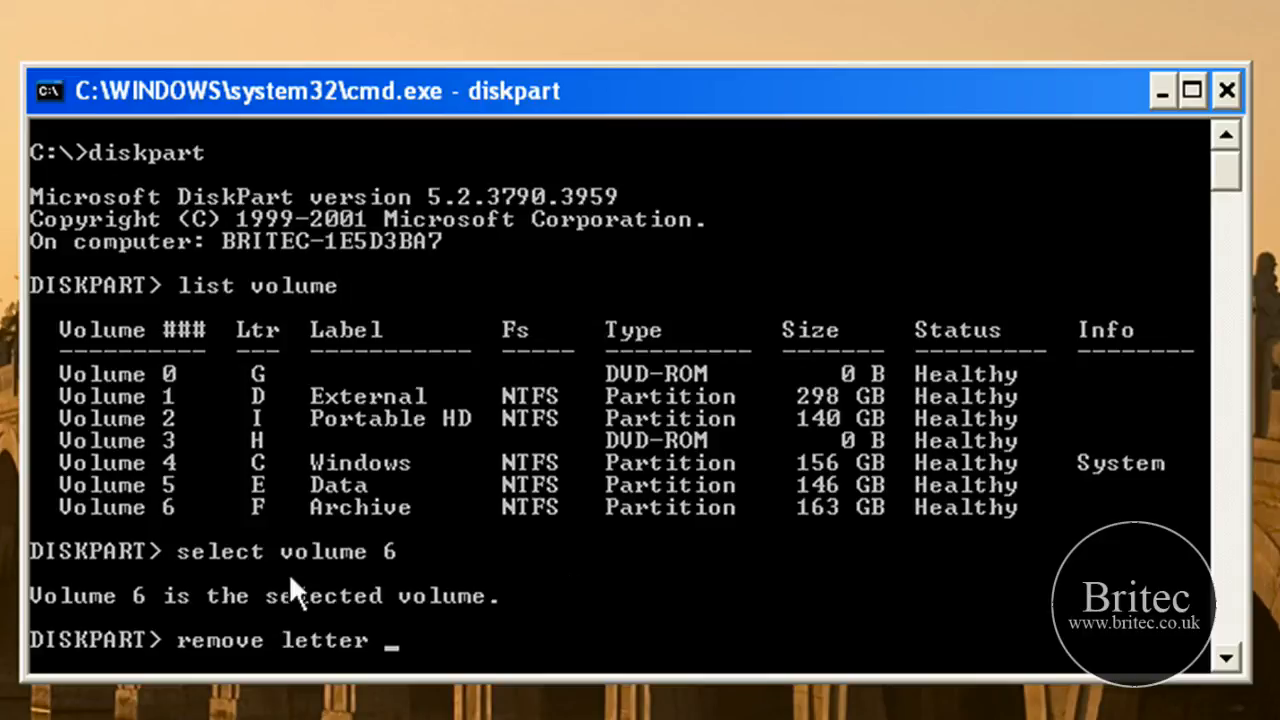
{"action": "mouse_move", "coordinate": [295, 585]}
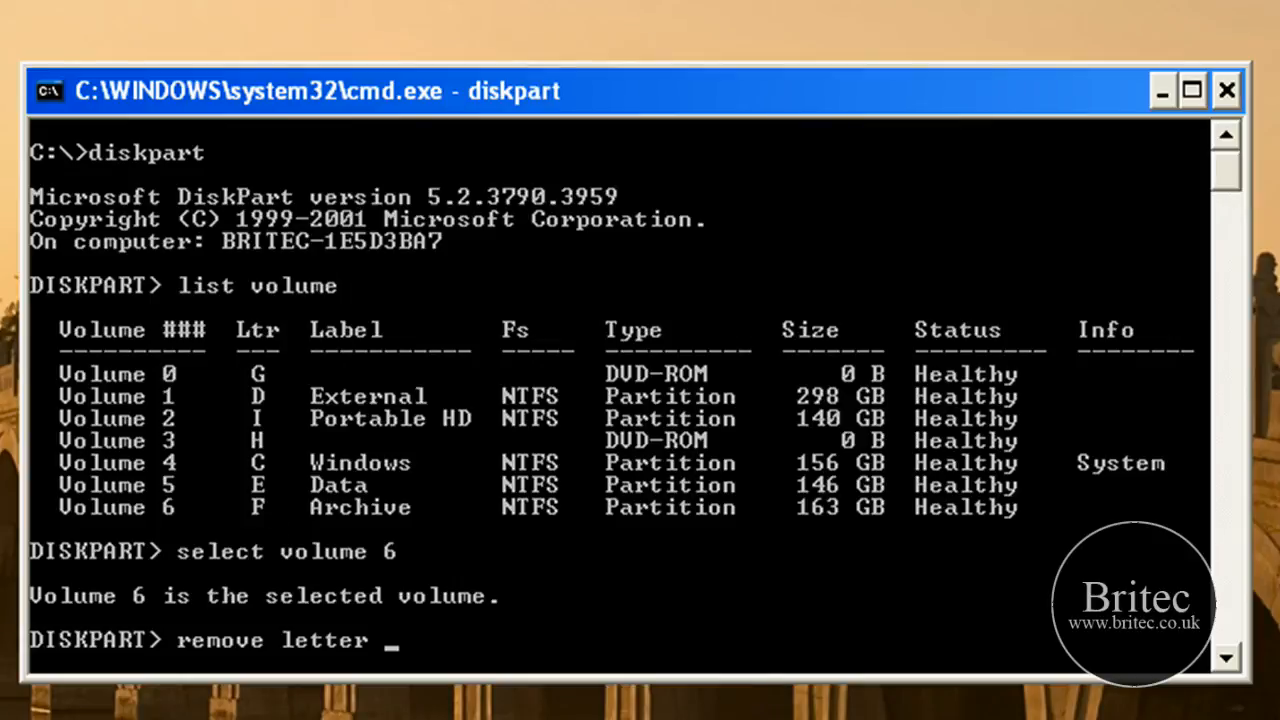
{"action": "type", "text": "f"}
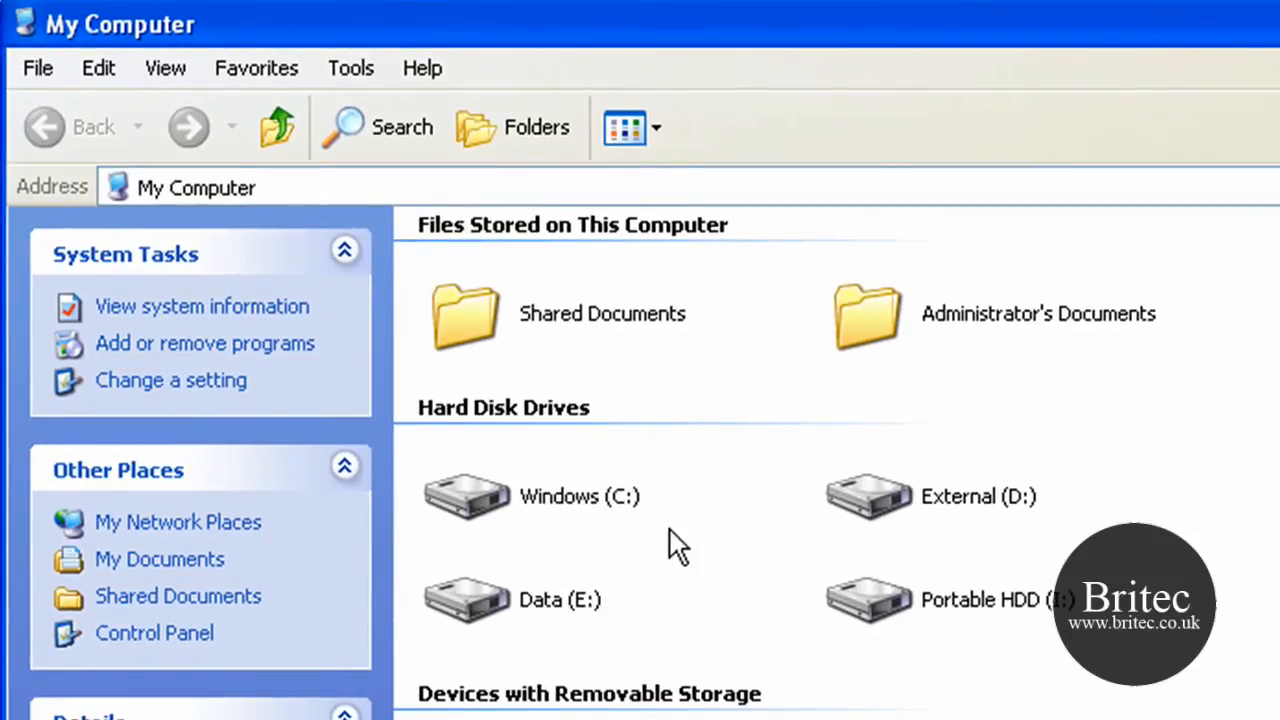
{"action": "mouse_move", "coordinate": [953, 610]}
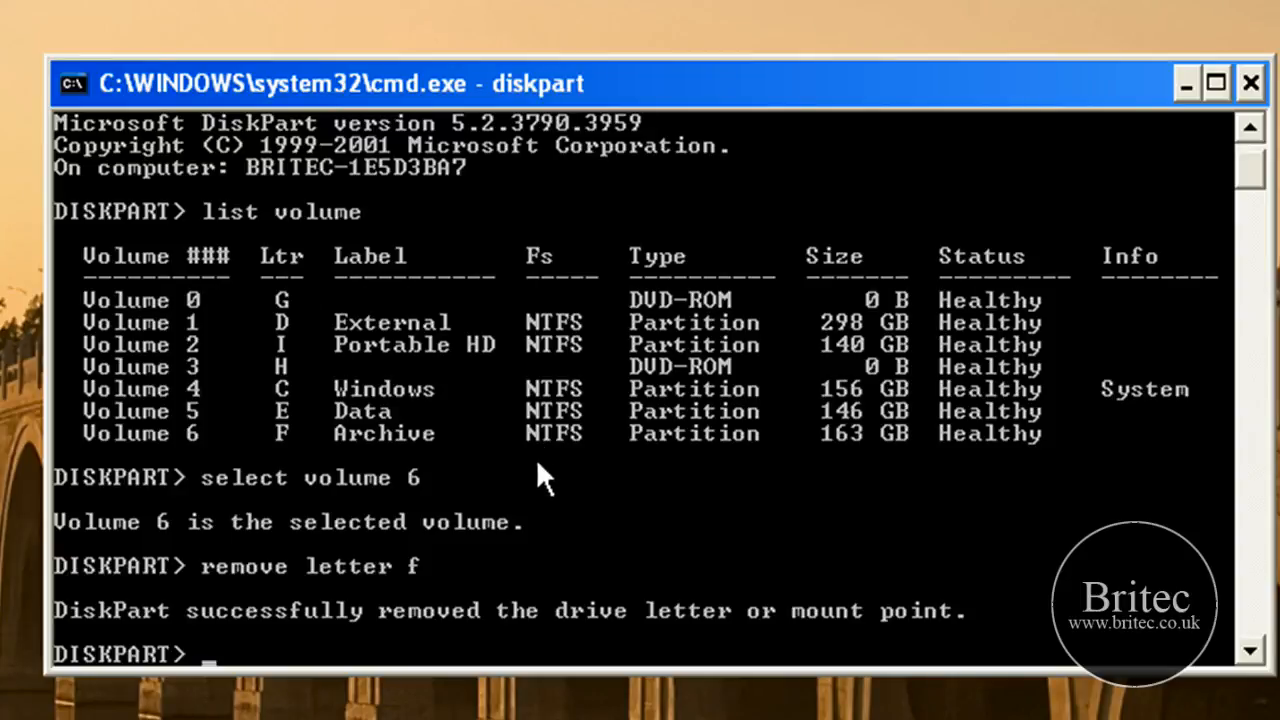
Assign drive letter F to the selected Archive volume 6 with 'assign letter f'
{"action": "type", "text": "ass"}
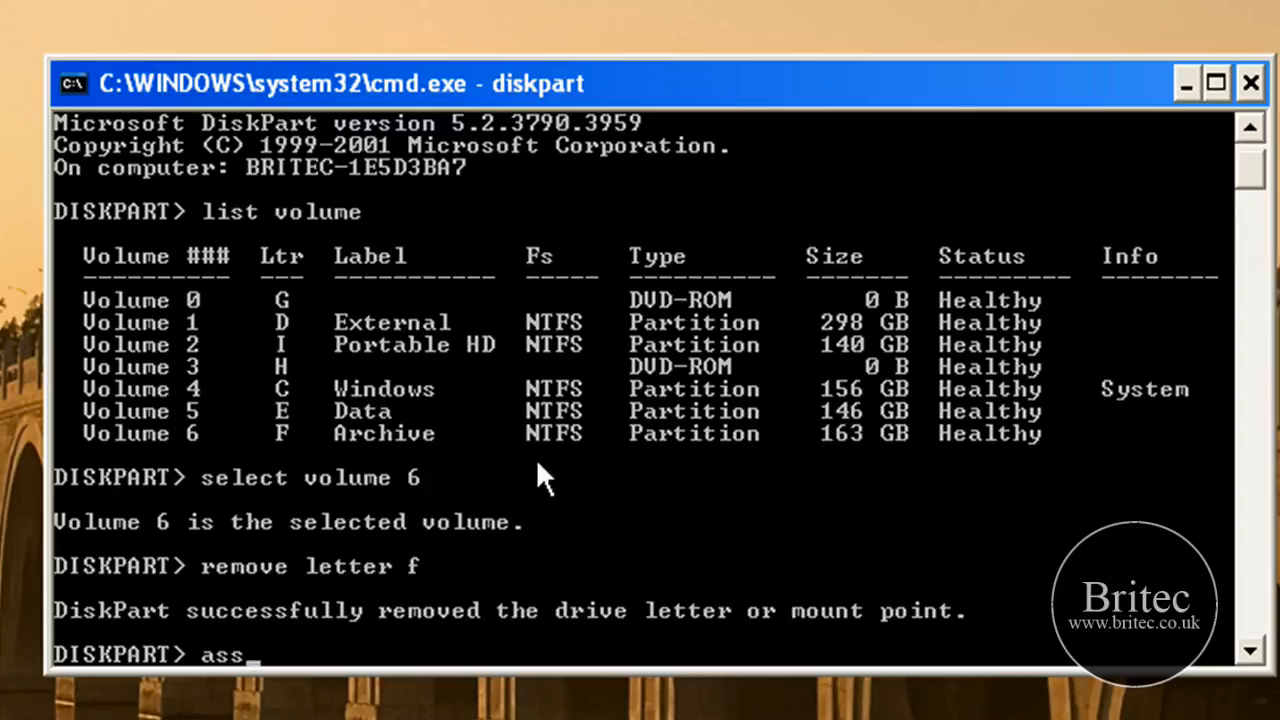
{"action": "type", "text": "ign"}
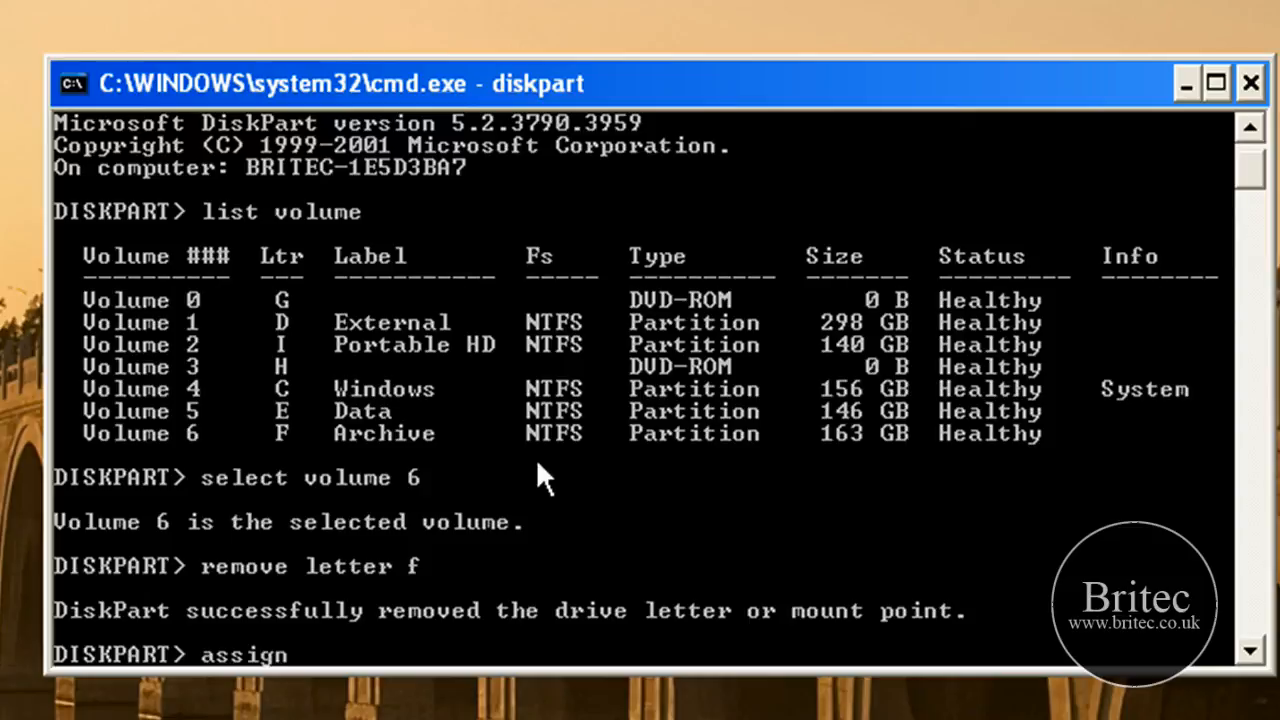
{"action": "type", "text": "l"}
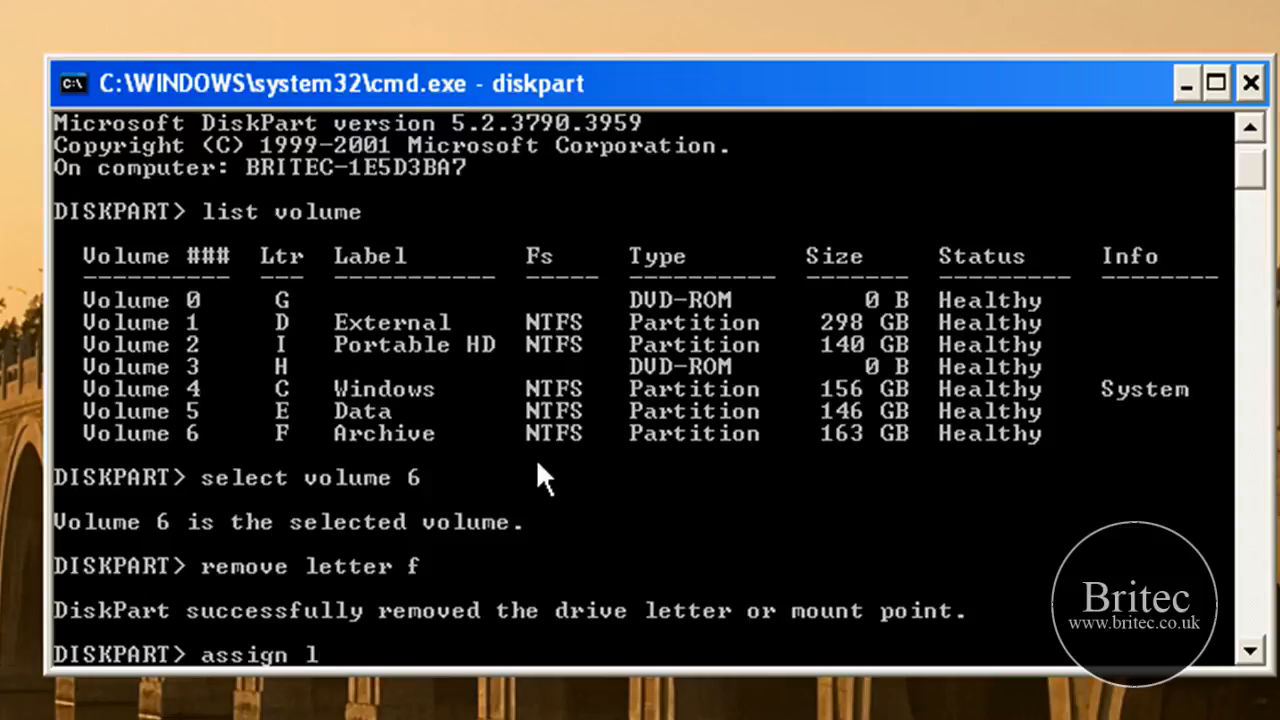
{"action": "type", "text": "etter"}
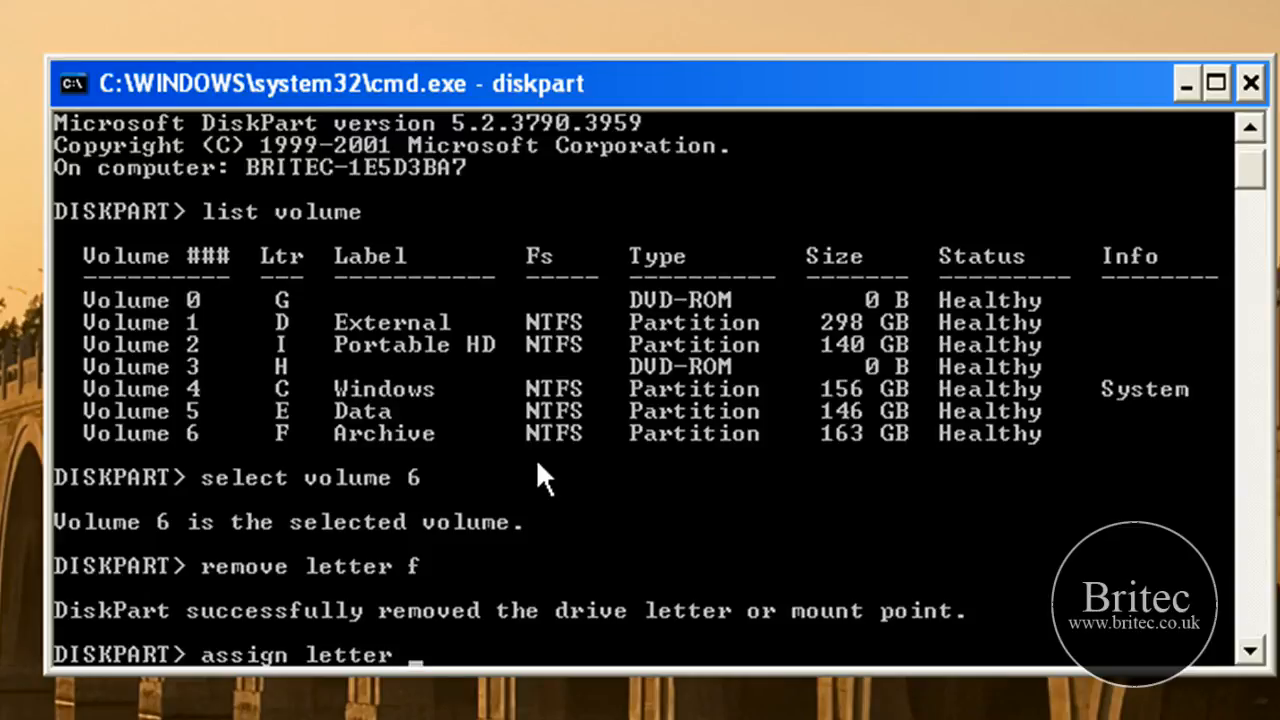
{"action": "type", "text": "f"}
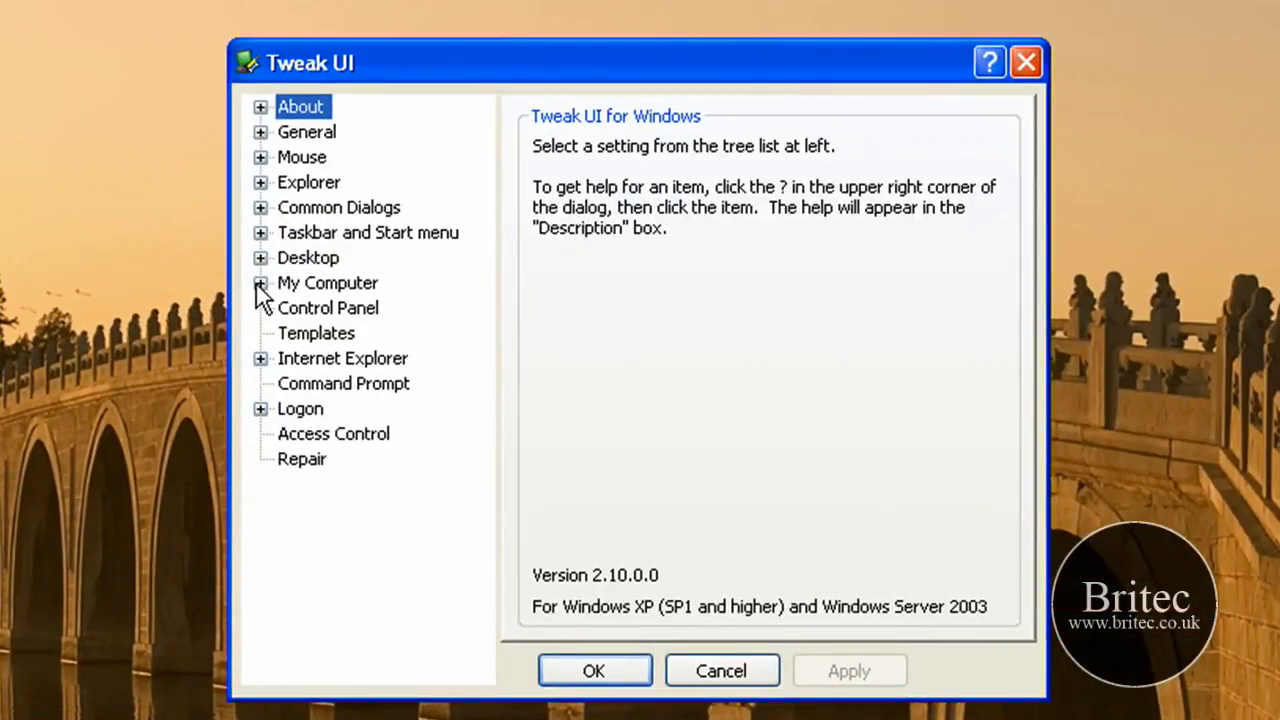
Untick drive F: in Tweak UI's My Computer Drives list to hide it
{"action": "left_click", "coordinate": [260, 283]}
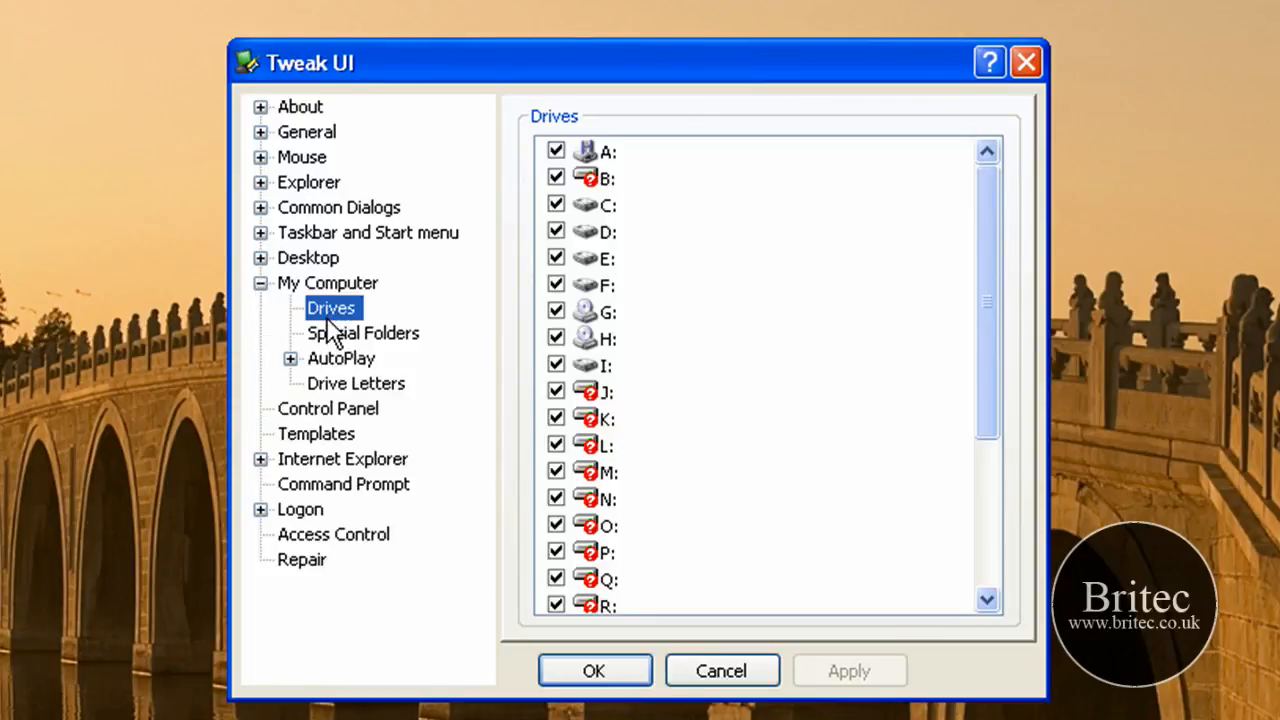
{"action": "mouse_move", "coordinate": [565, 375]}
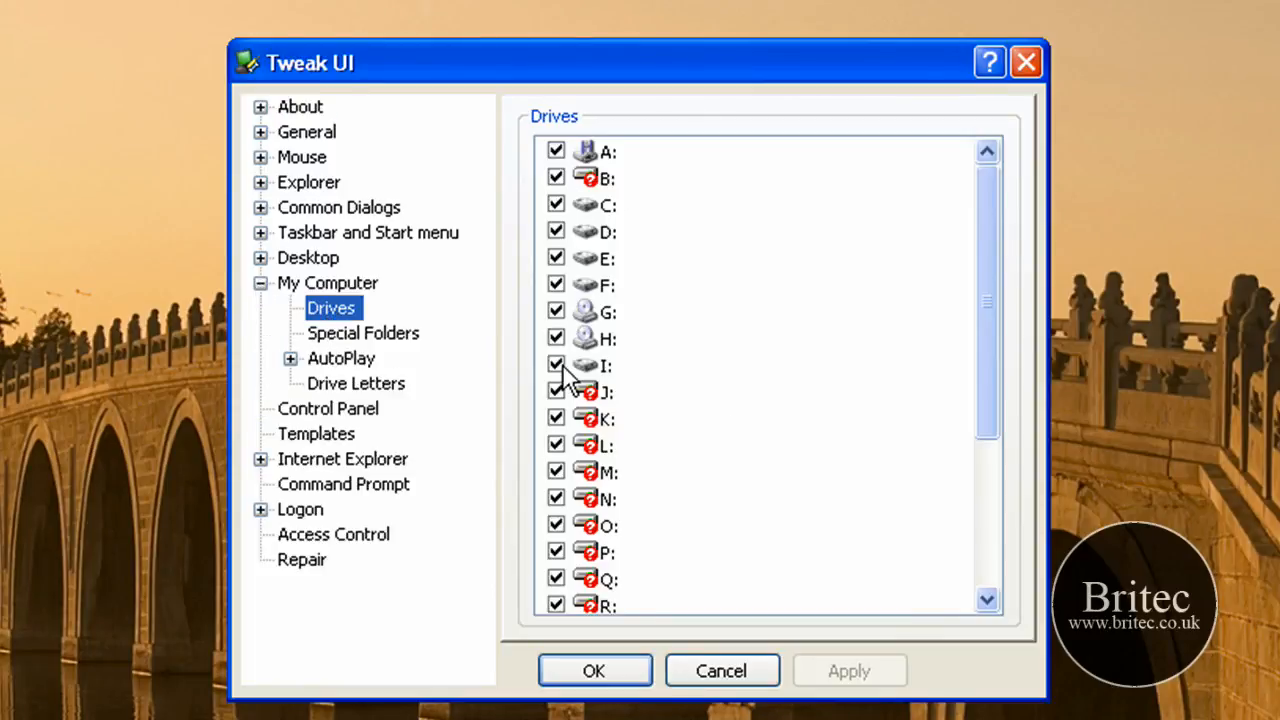
{"action": "left_click", "coordinate": [556, 284]}
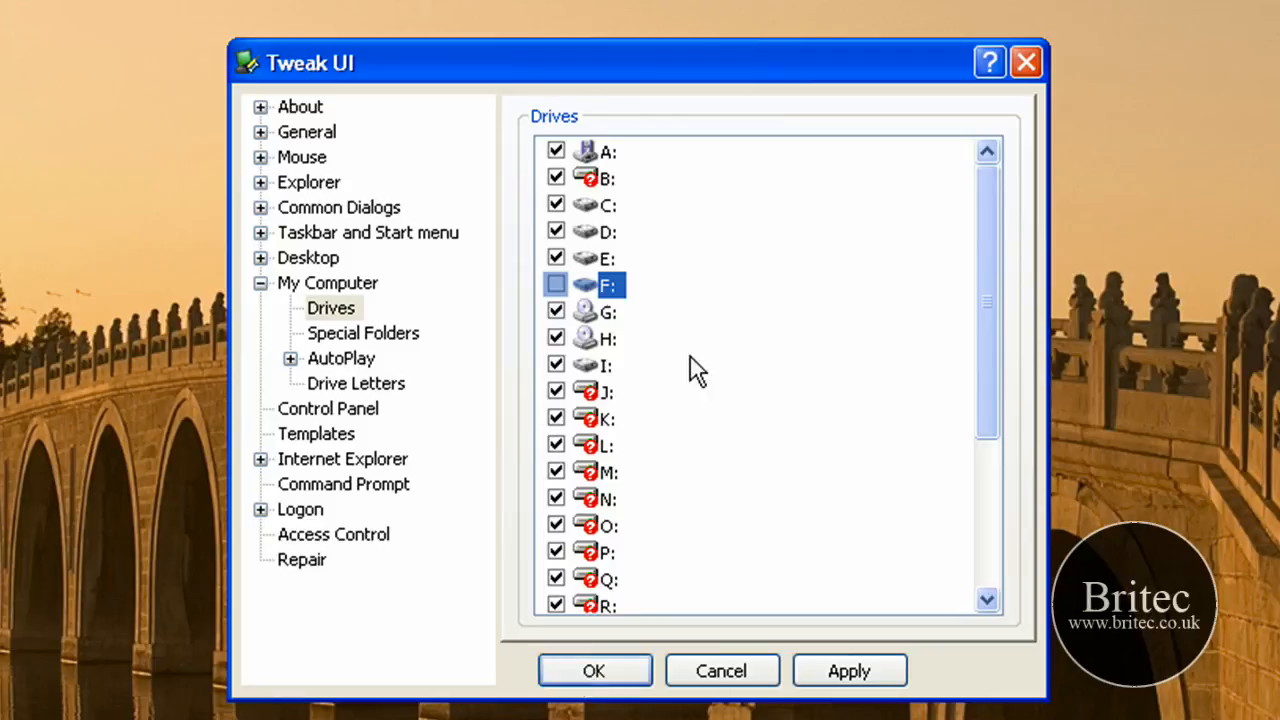
{"action": "mouse_move", "coordinate": [335, 338]}
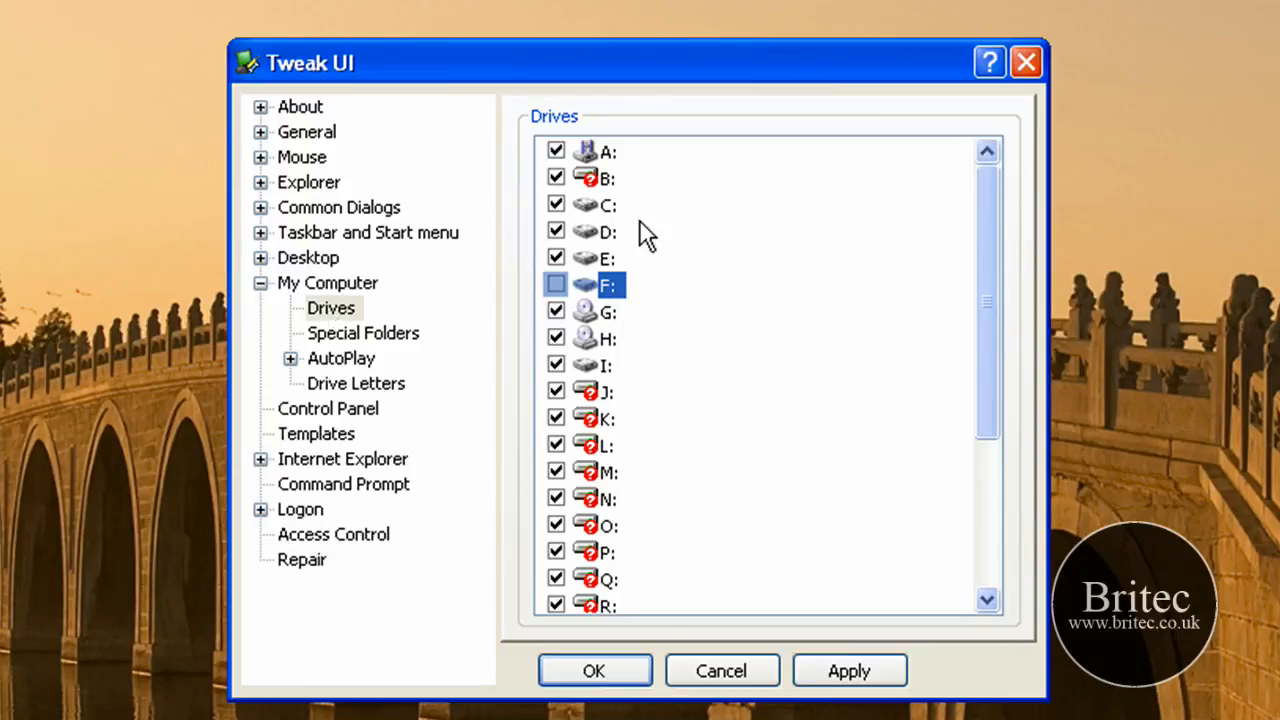
{"action": "mouse_move", "coordinate": [344, 328]}
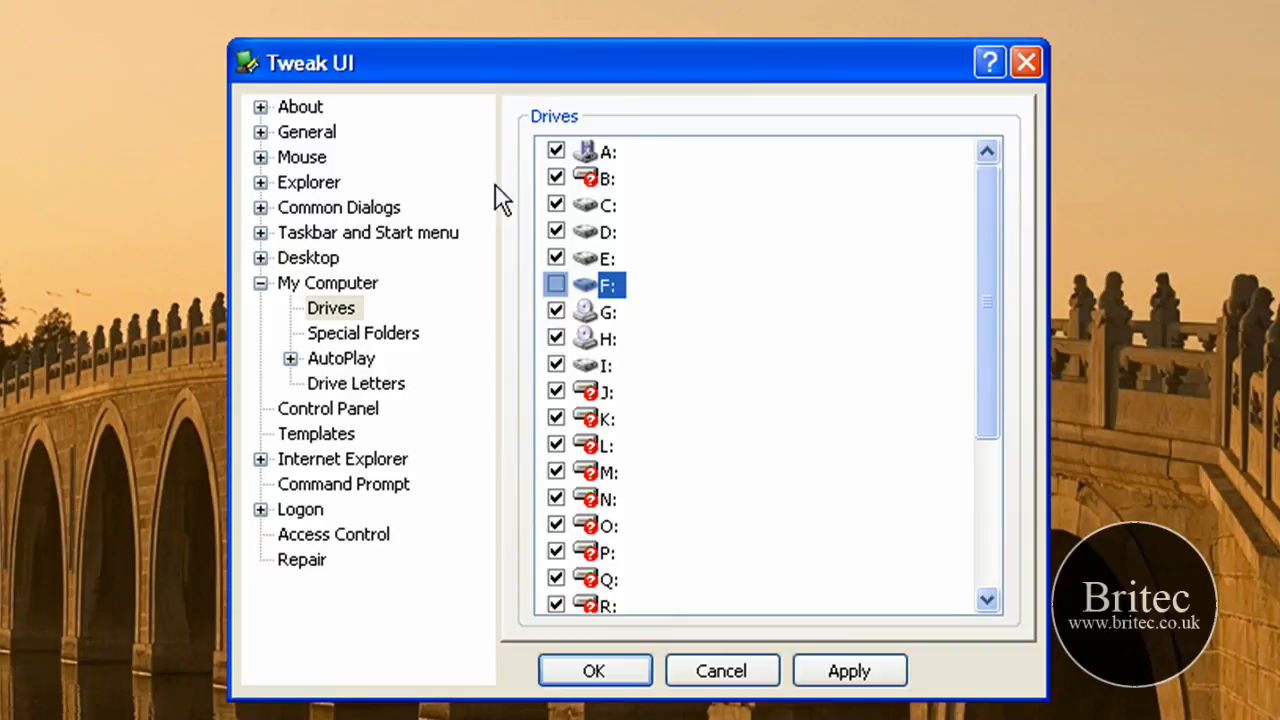
{"action": "mouse_move", "coordinate": [549, 356]}
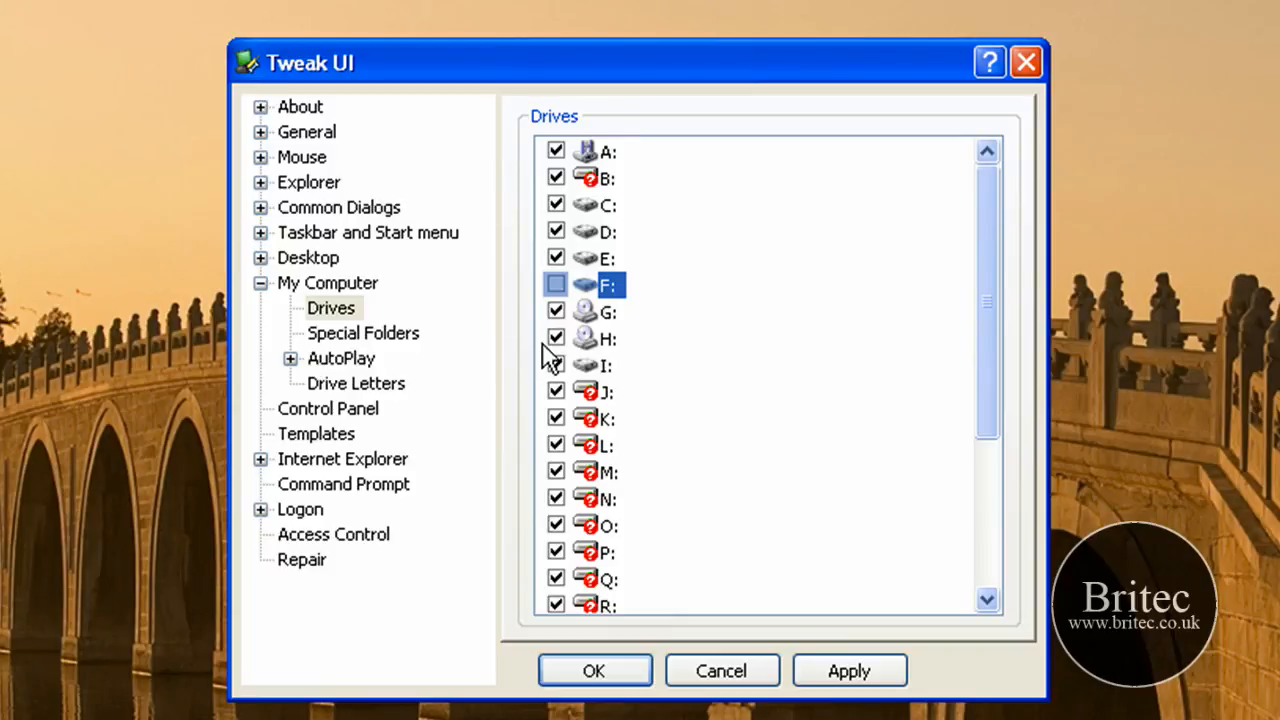
{"action": "mouse_move", "coordinate": [358, 480]}
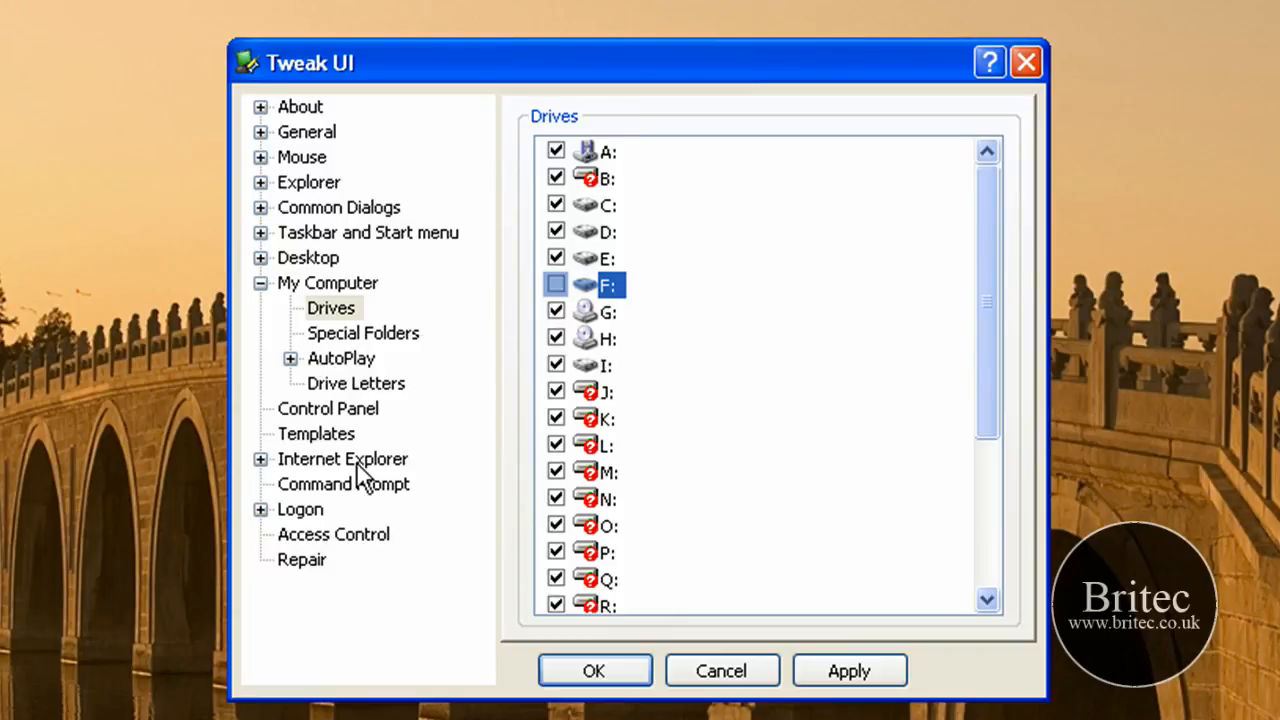
{"action": "mouse_move", "coordinate": [472, 430]}
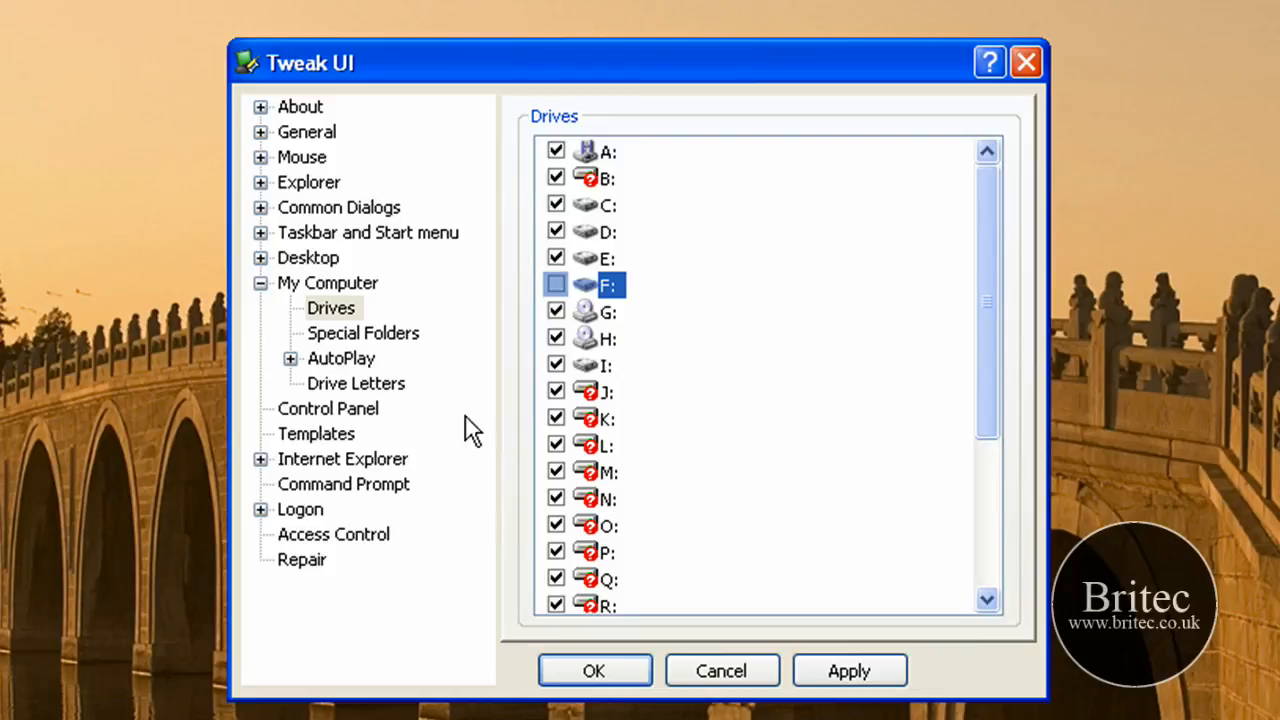
{"action": "mouse_move", "coordinate": [446, 369]}
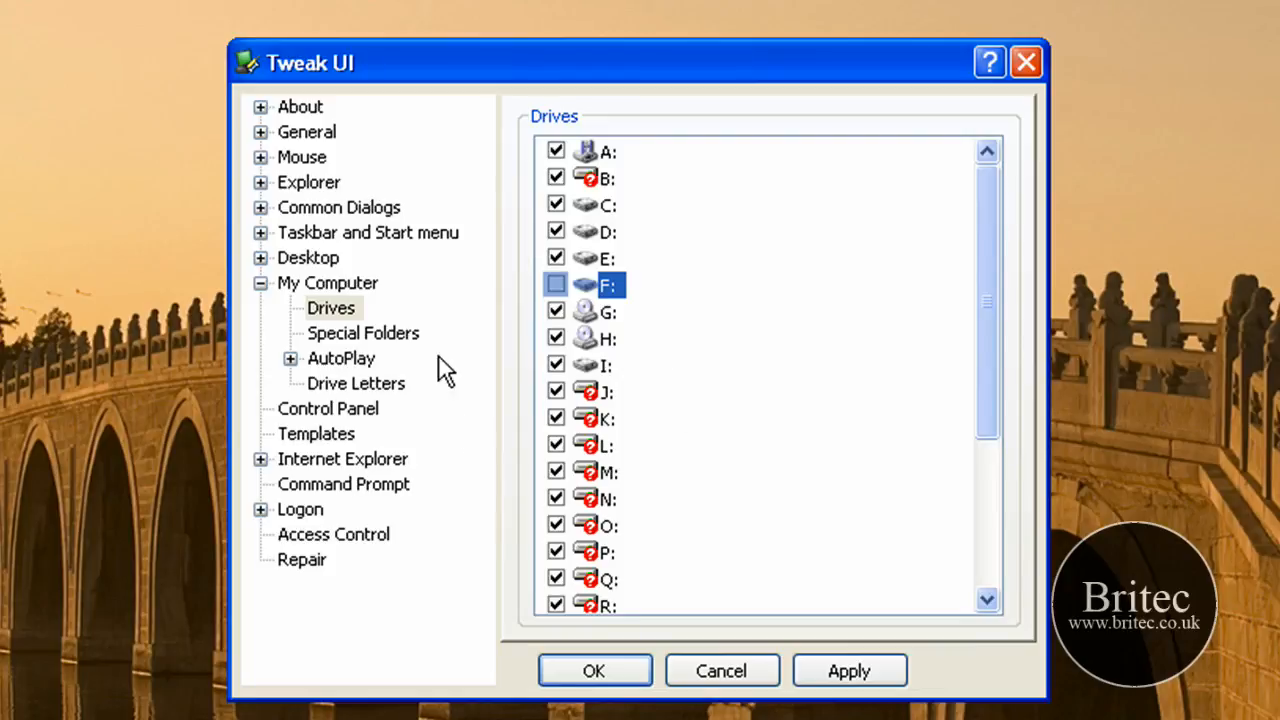
{"action": "mouse_move", "coordinate": [542, 318]}
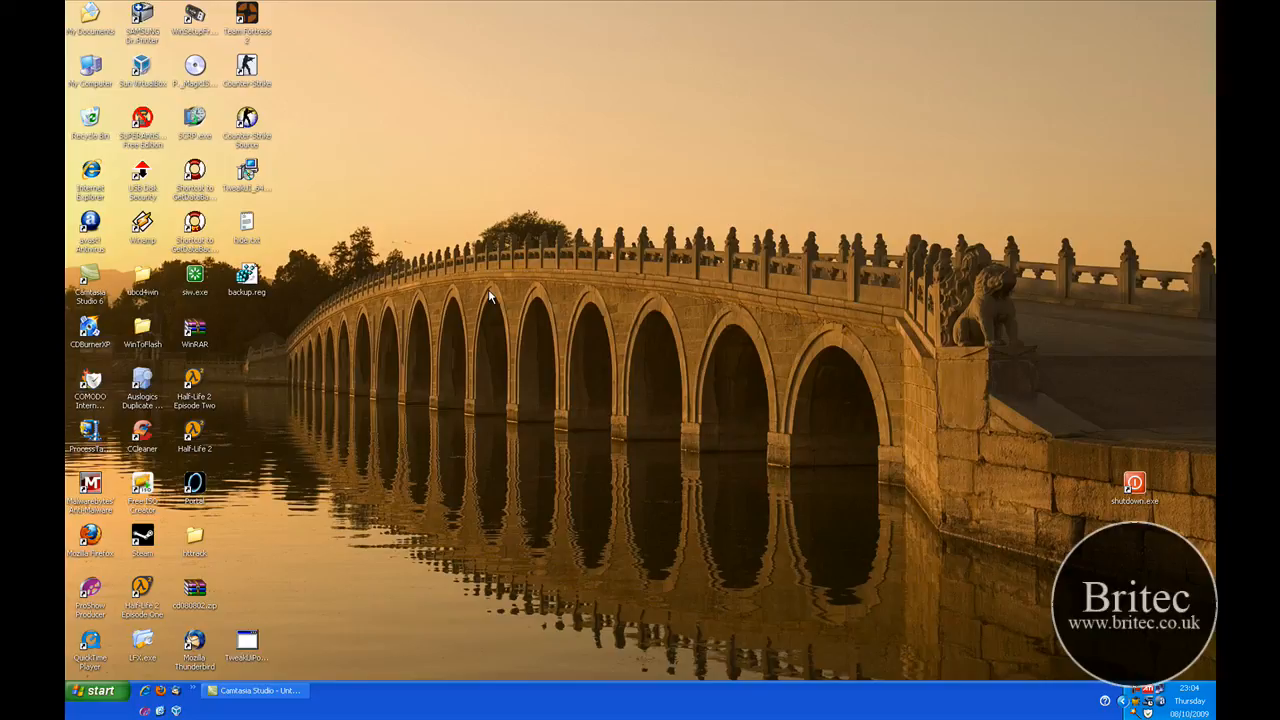
{"action": "mouse_move", "coordinate": [795, 24]}
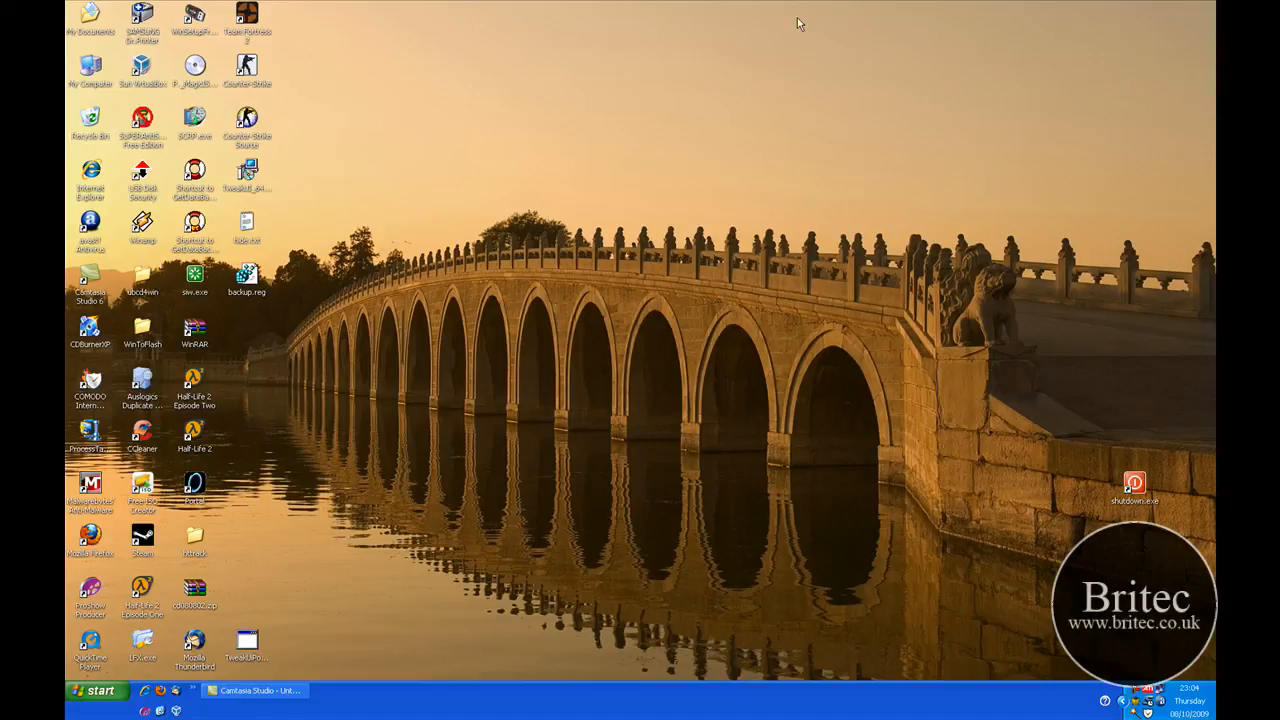